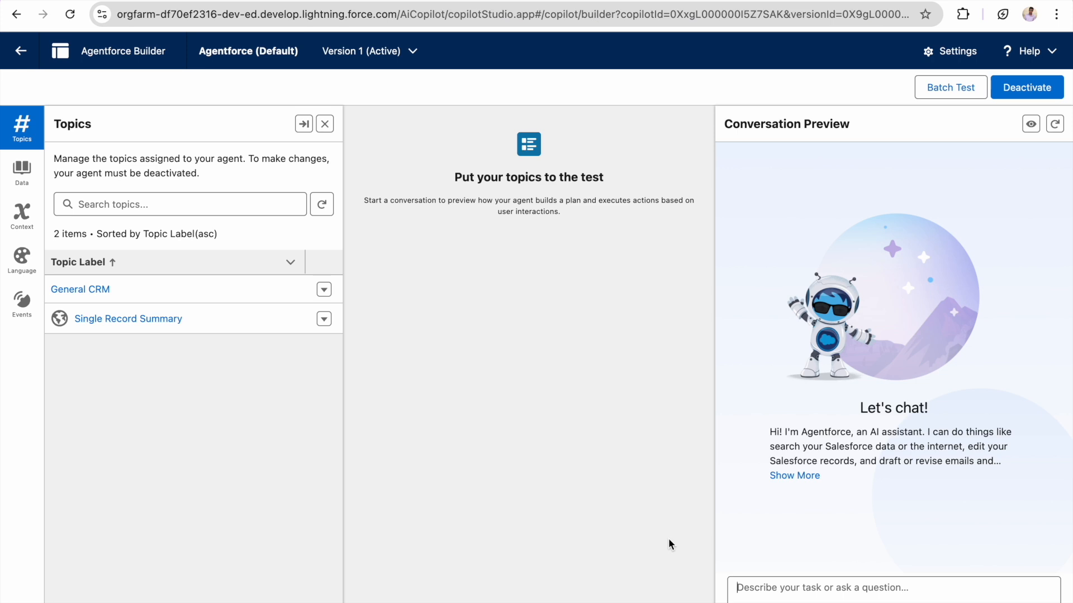
- Ask the agent for a table-format sentiment analysis of case 500gL000003dzZIQAI
{"action": "type", "text": "give me sentiment analysis of case 500gL000003dzZIQAI in table format"}
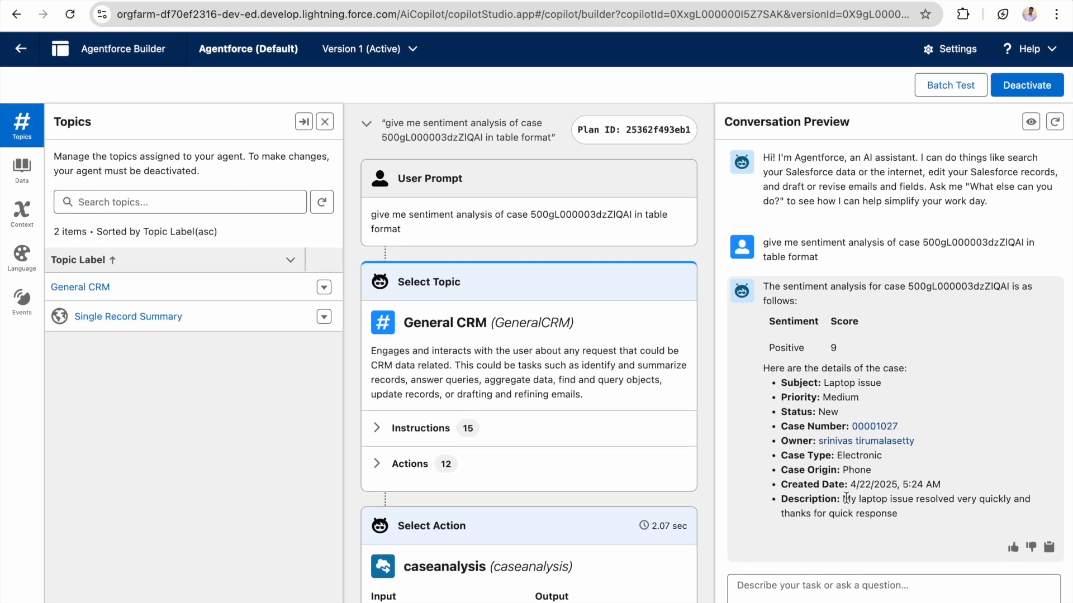
{"action": "mouse_move", "coordinate": [852, 499]}
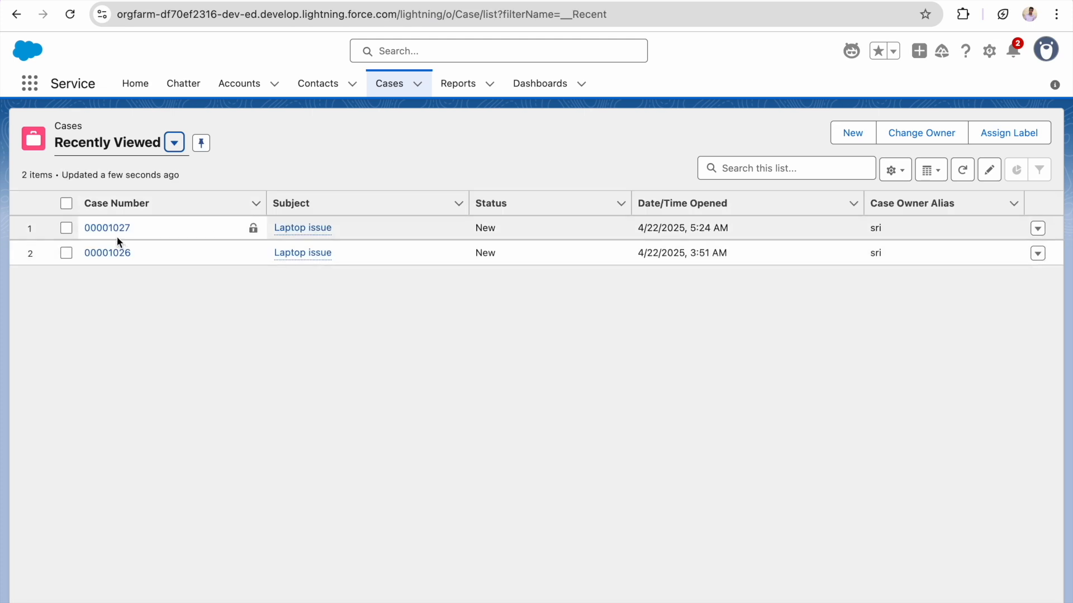
{"action": "left_click", "coordinate": [107, 228]}
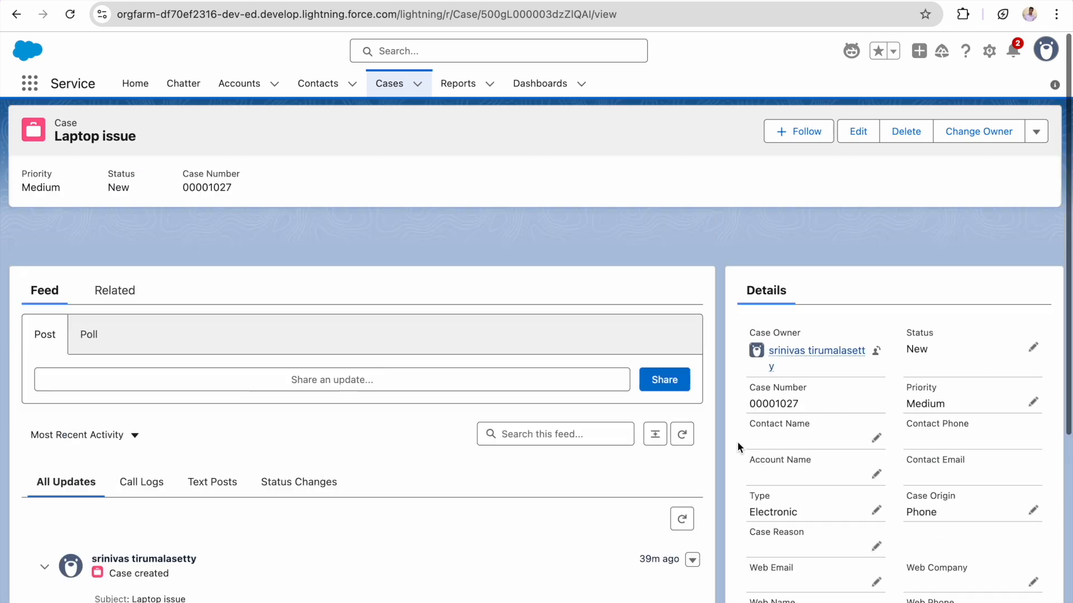
{"action": "left_click", "coordinate": [389, 83]}
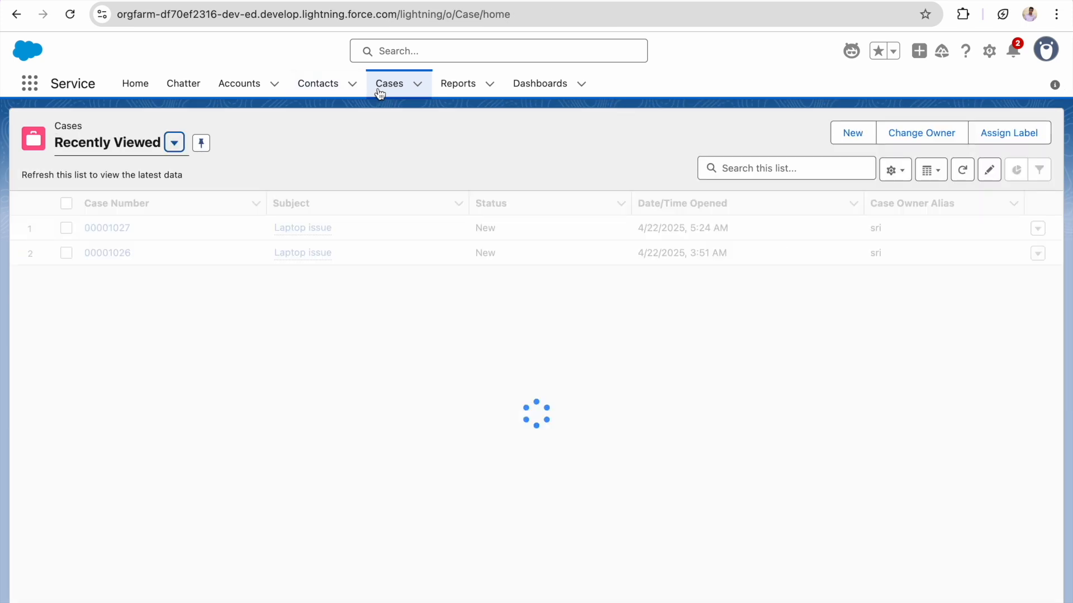
{"action": "left_click", "coordinate": [107, 252]}
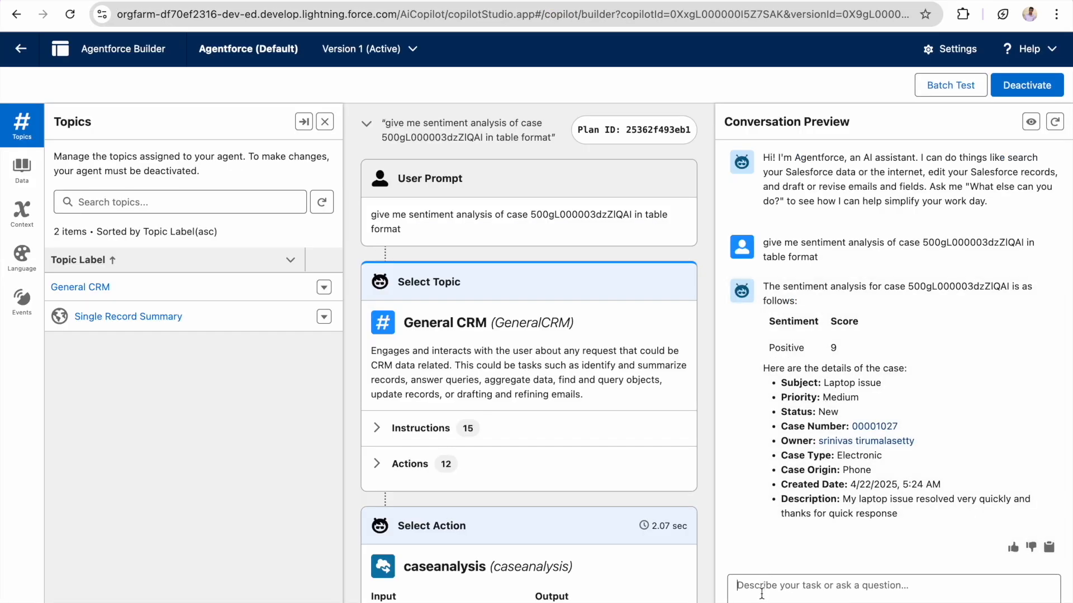
- Ask the agent for a table-format sentiment analysis of case 500gL000003dazbQAA
{"action": "type", "text": "give me"}
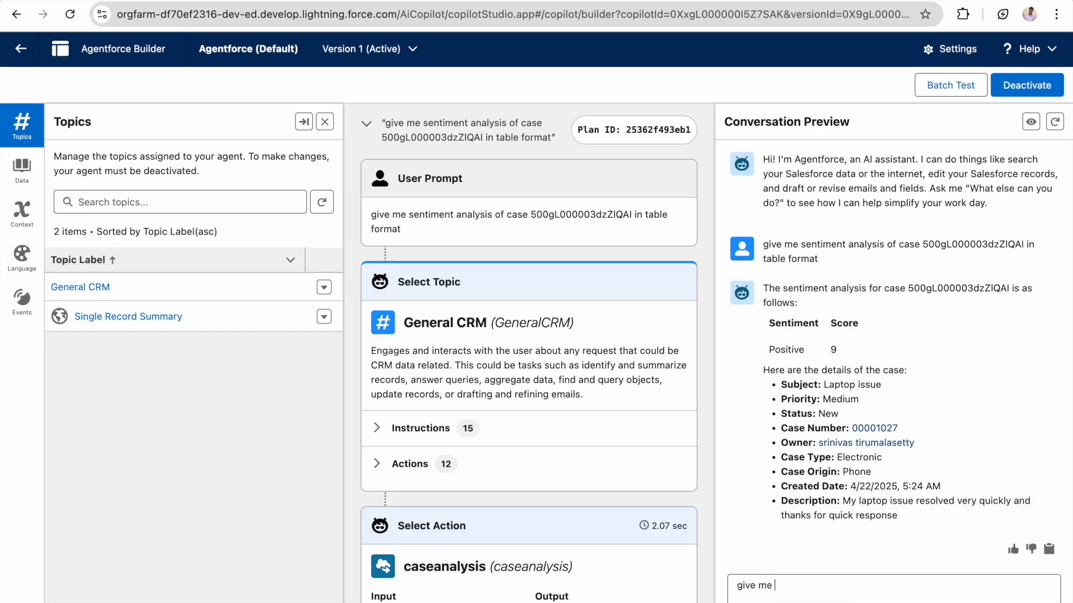
{"action": "type", "text": "sentiment anayl"}
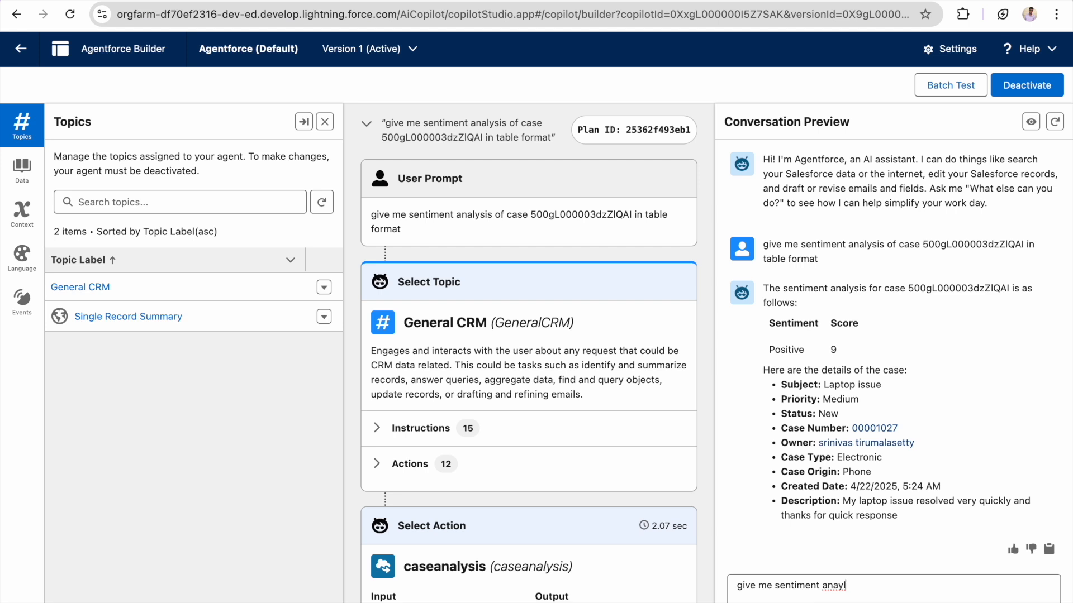
{"action": "key", "text": "Backspace"}
{"action": "type", "text": "lysis of case"}
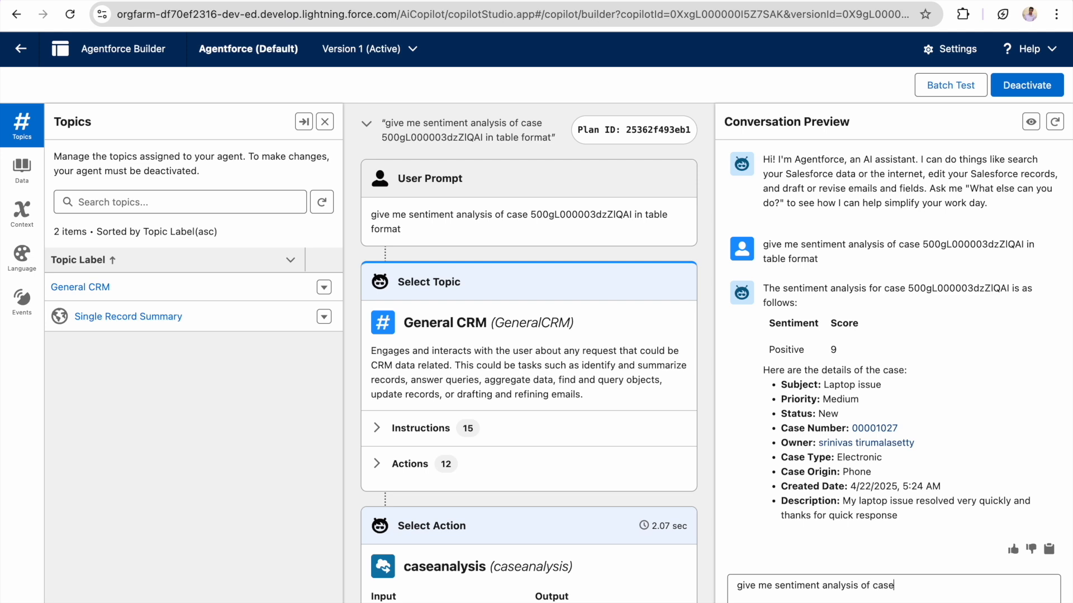
{"action": "type", "text": "500gL000003dazbQAA"}
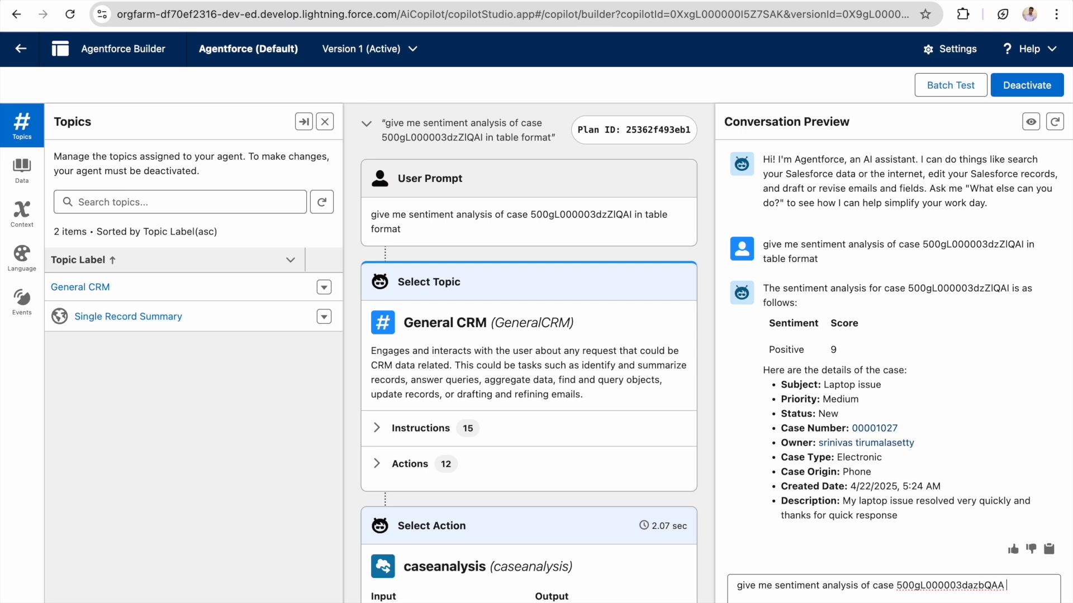
{"action": "type", "text": "in ta"}
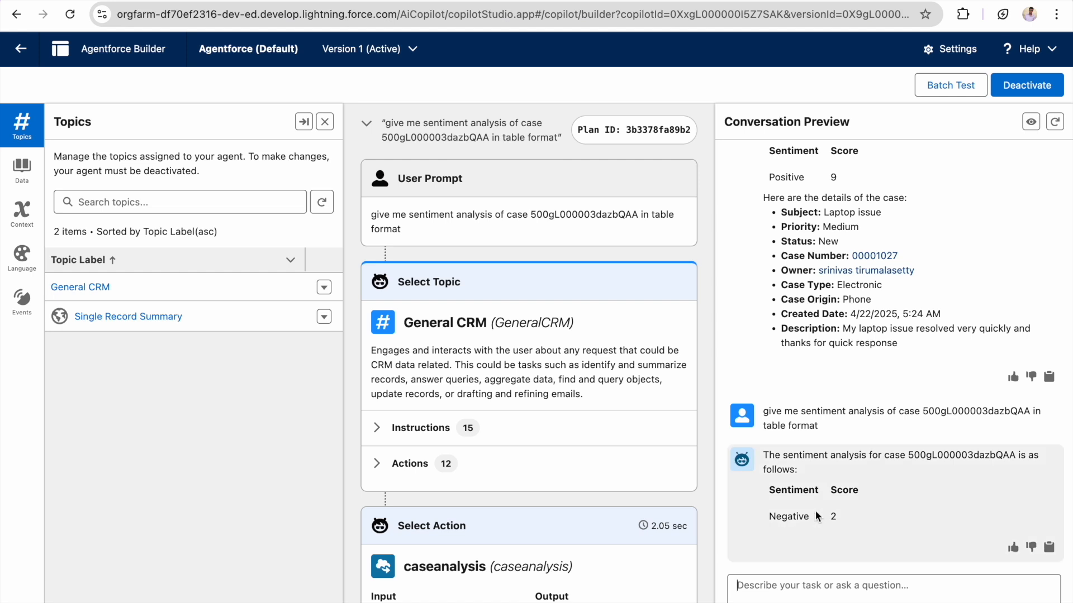
{"action": "mouse_move", "coordinate": [814, 530]}
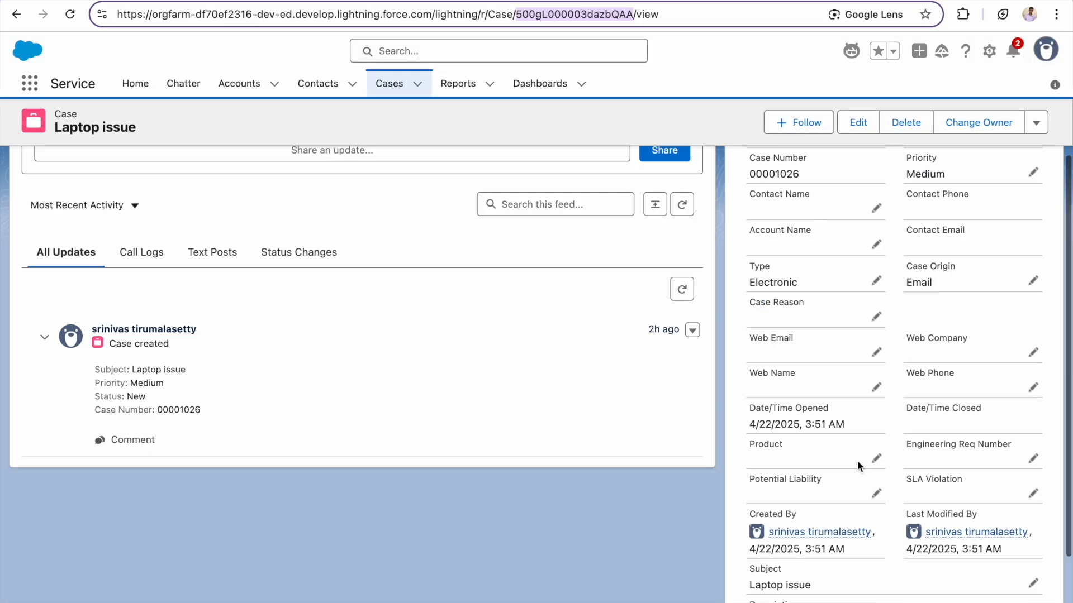
- Scroll through the Details panel of case 00001026 (Laptop issue)
{"action": "scroll", "scroll_direction": "down", "scroll_amount": 3}
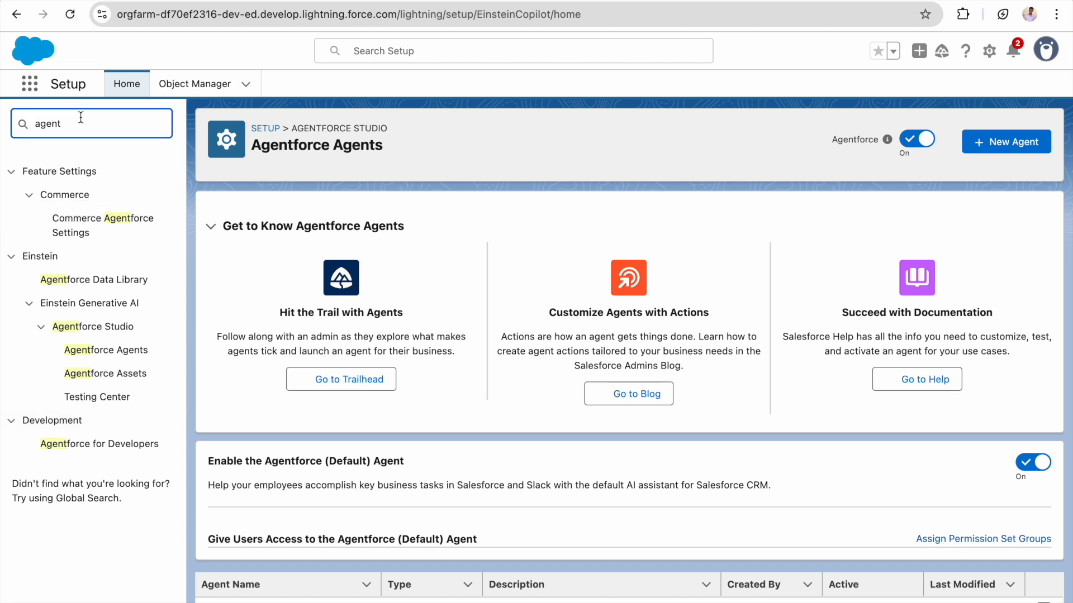
- Search Setup for 'prompt' and open the caseanalysis template in Prompt Builder
{"action": "left_click", "coordinate": [91, 123]}
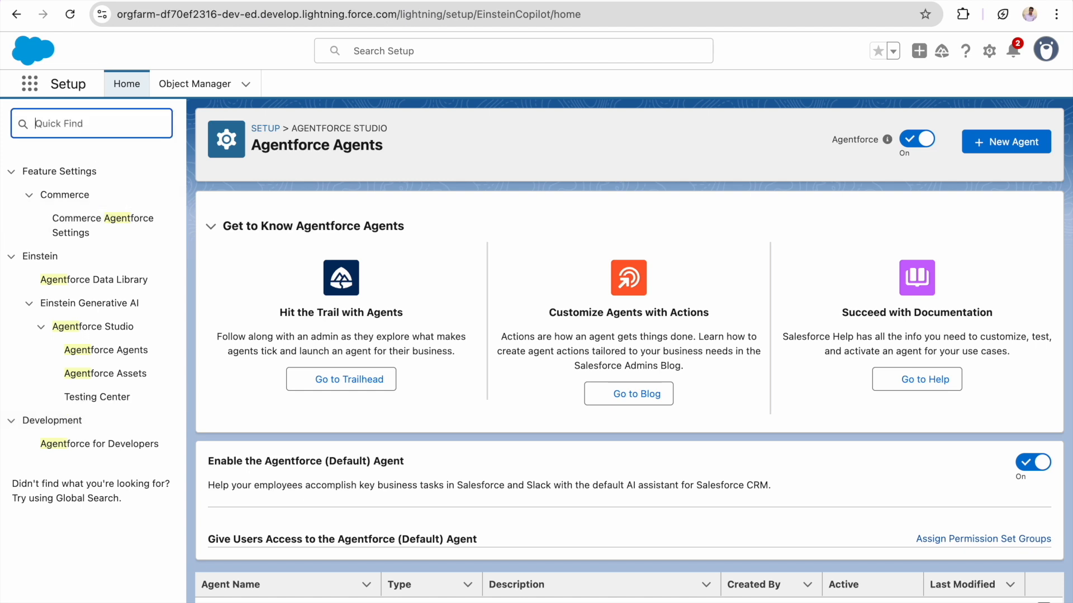
{"action": "type", "text": "prompt"}
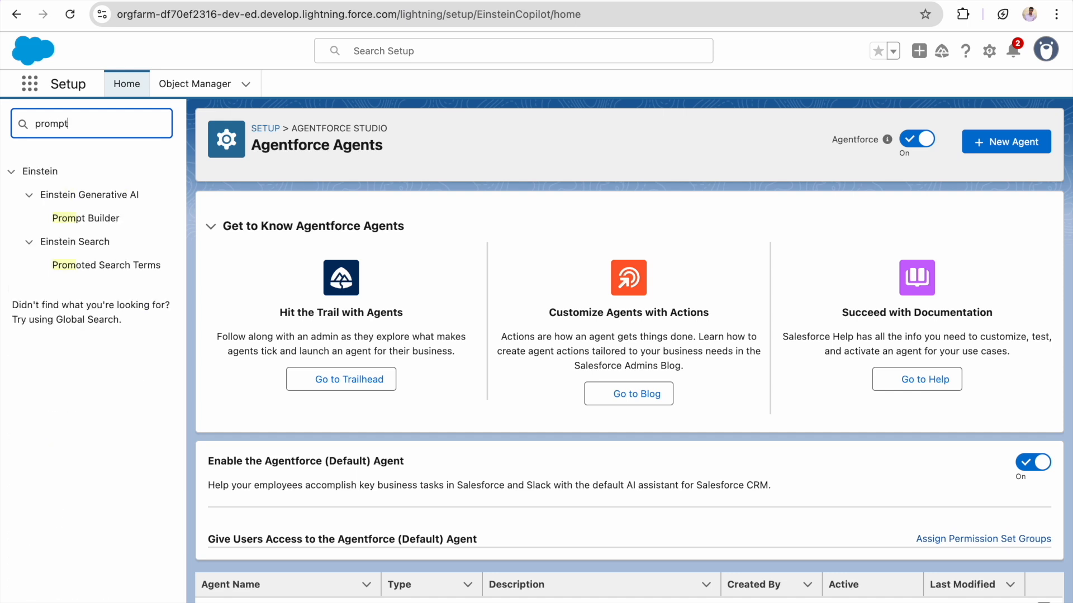
{"action": "left_click", "coordinate": [86, 217]}
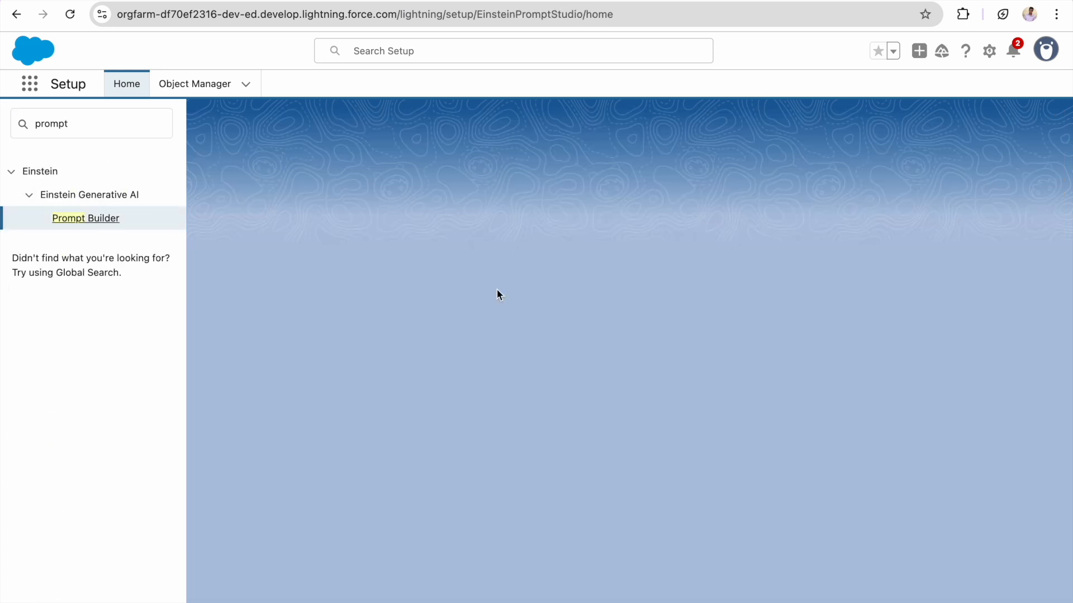
{"action": "left_click", "coordinate": [86, 218]}
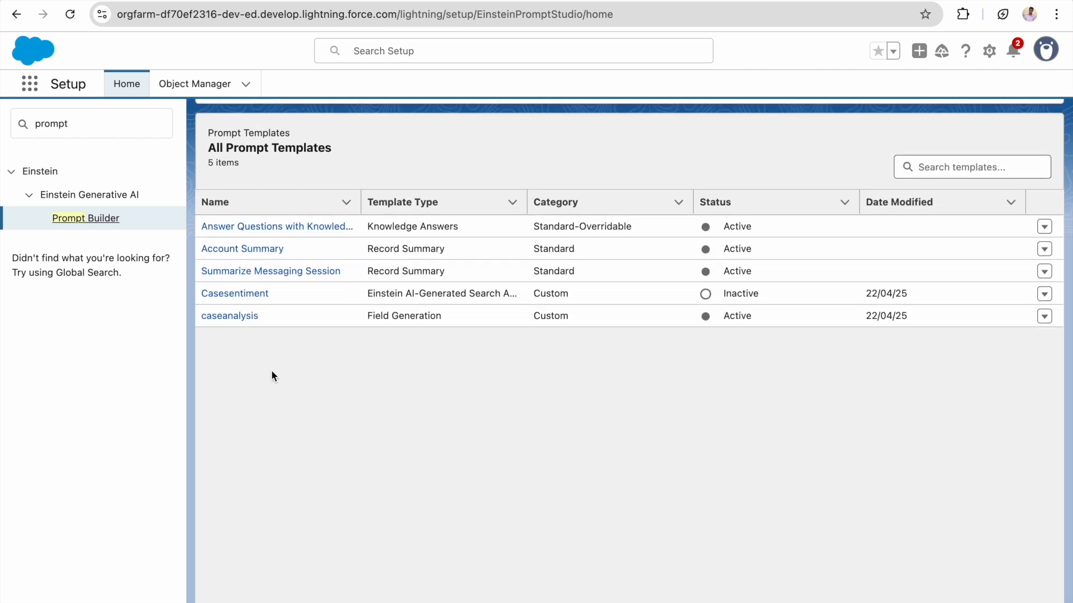
{"action": "left_click", "coordinate": [229, 315]}
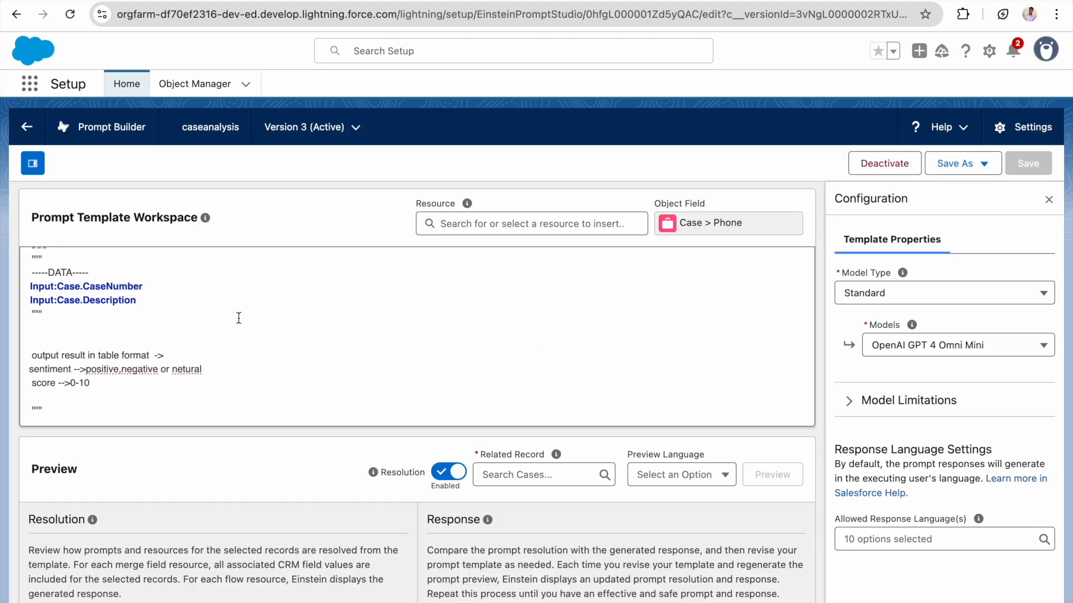
{"action": "type", "text": "### INSTRUCTIONS"}
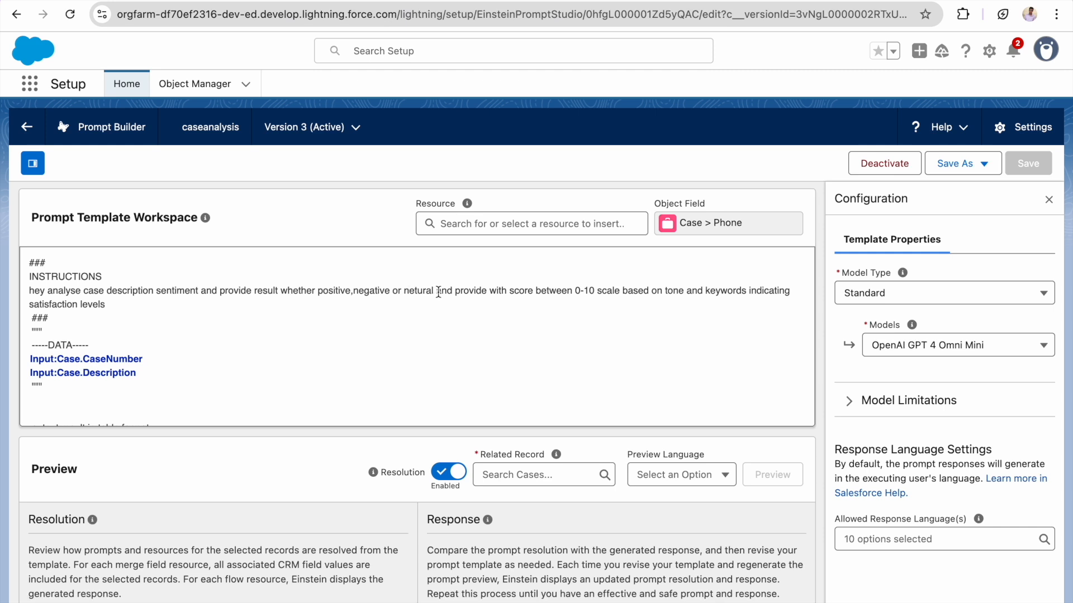
{"action": "mouse_move", "coordinate": [587, 289]}
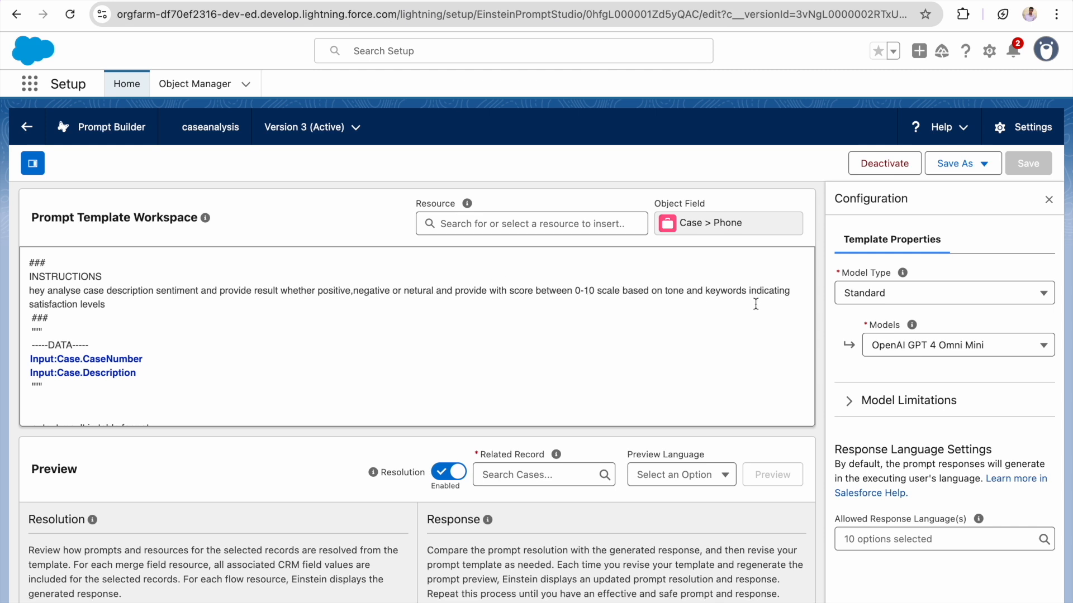
{"action": "mouse_move", "coordinate": [137, 321]}
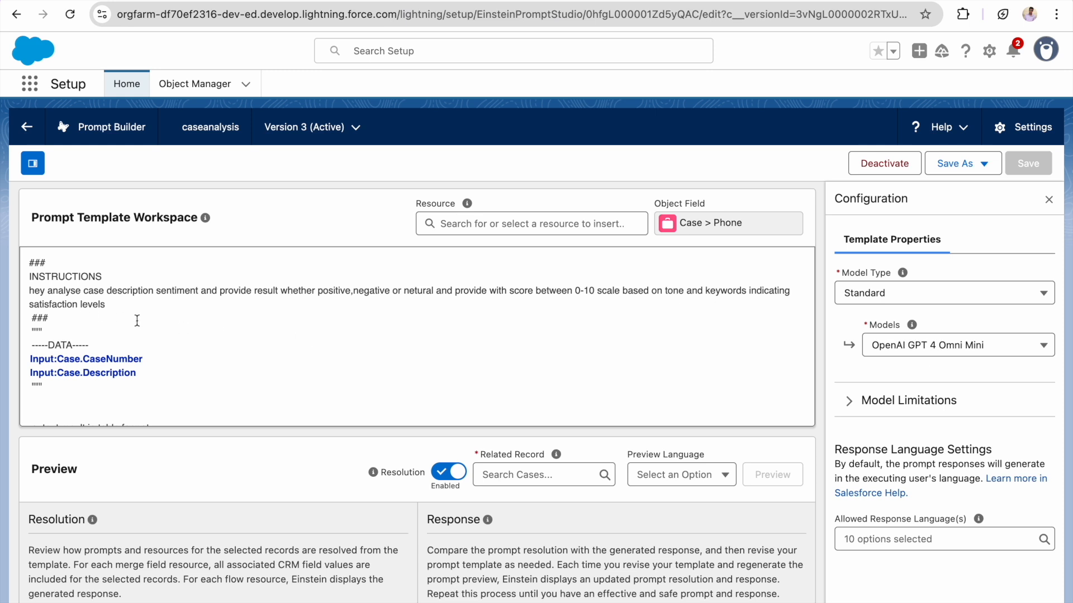
{"action": "scroll", "scroll_direction": "down", "scroll_amount": 3}
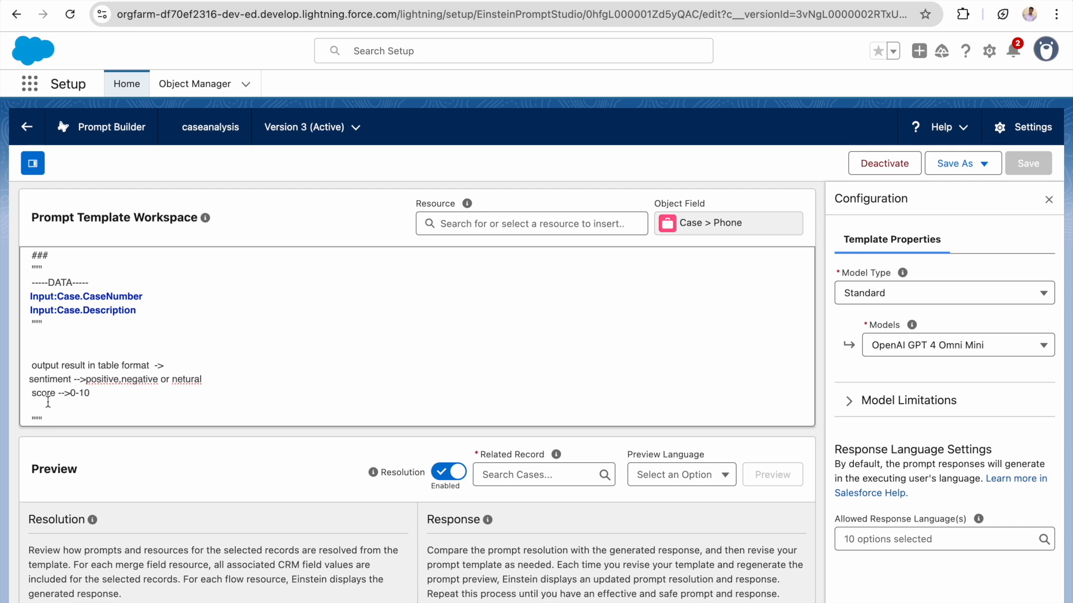
{"action": "scroll", "scroll_direction": "down", "scroll_amount": 3}
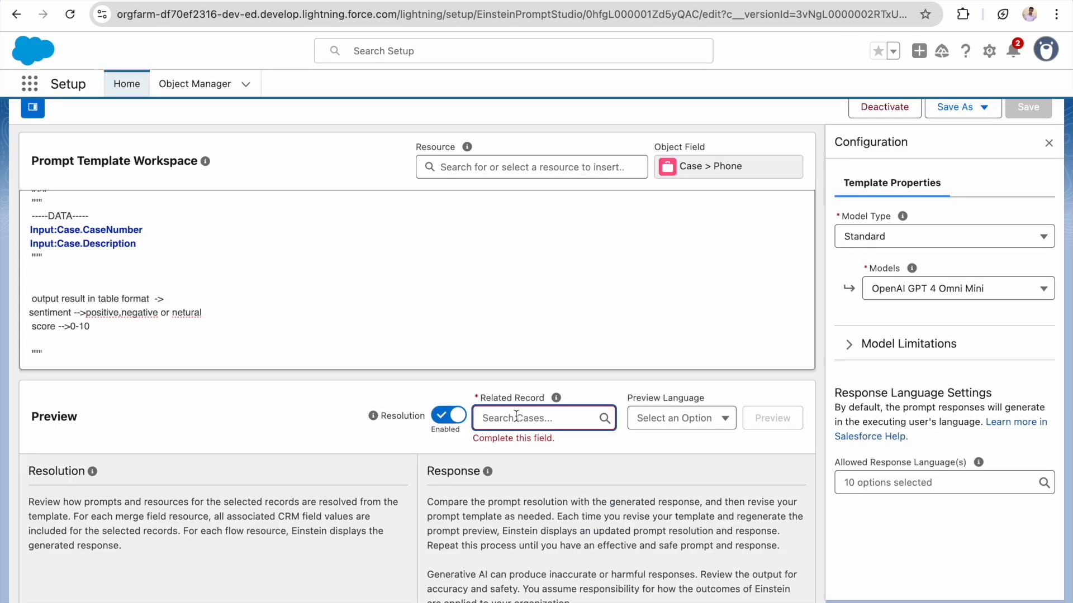
- Preview the template on case 00001026 (Negative, score 2), then clear the related record
{"action": "type", "text": "00001026"}
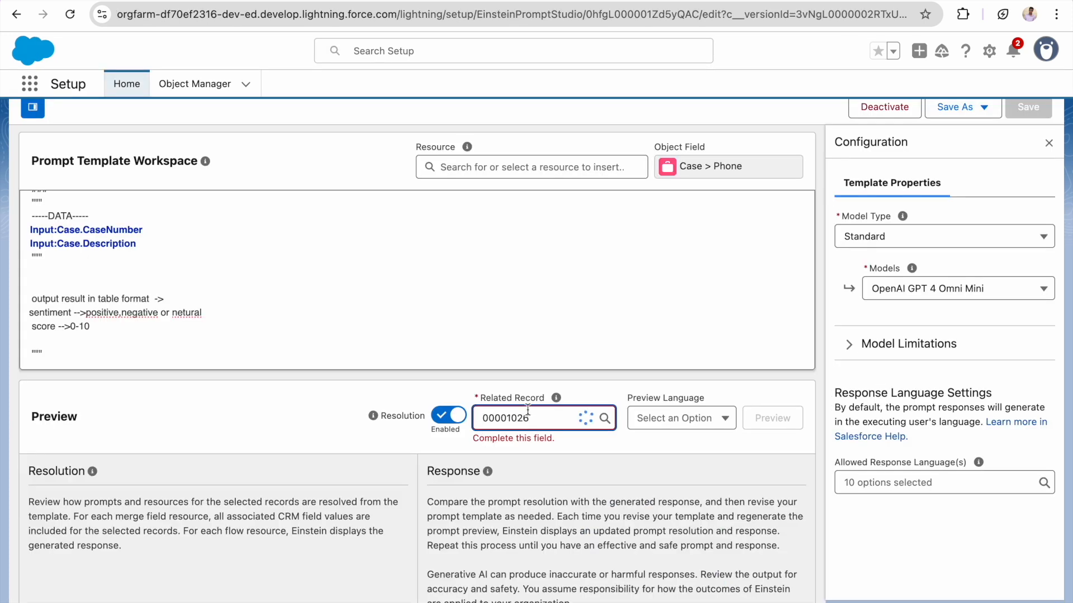
{"action": "left_click", "coordinate": [523, 418]}
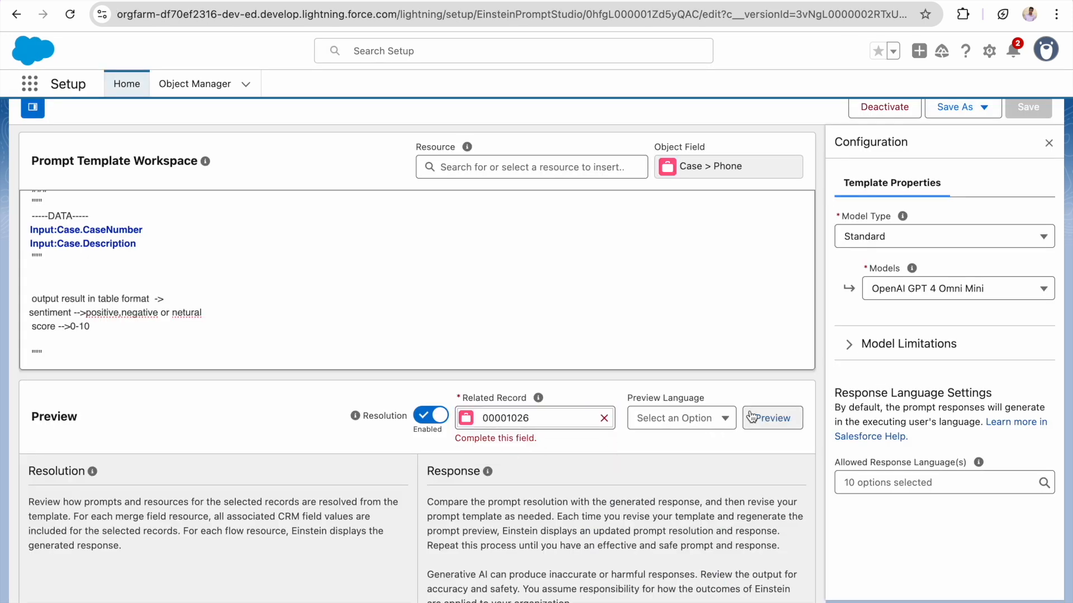
{"action": "left_click", "coordinate": [772, 417]}
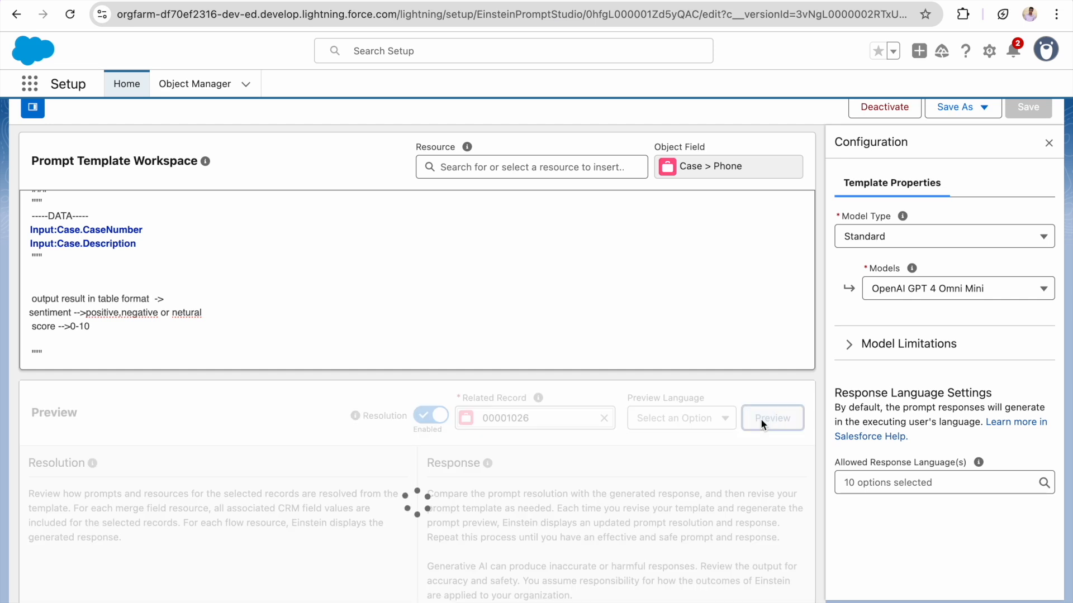
{"action": "left_click", "coordinate": [772, 417]}
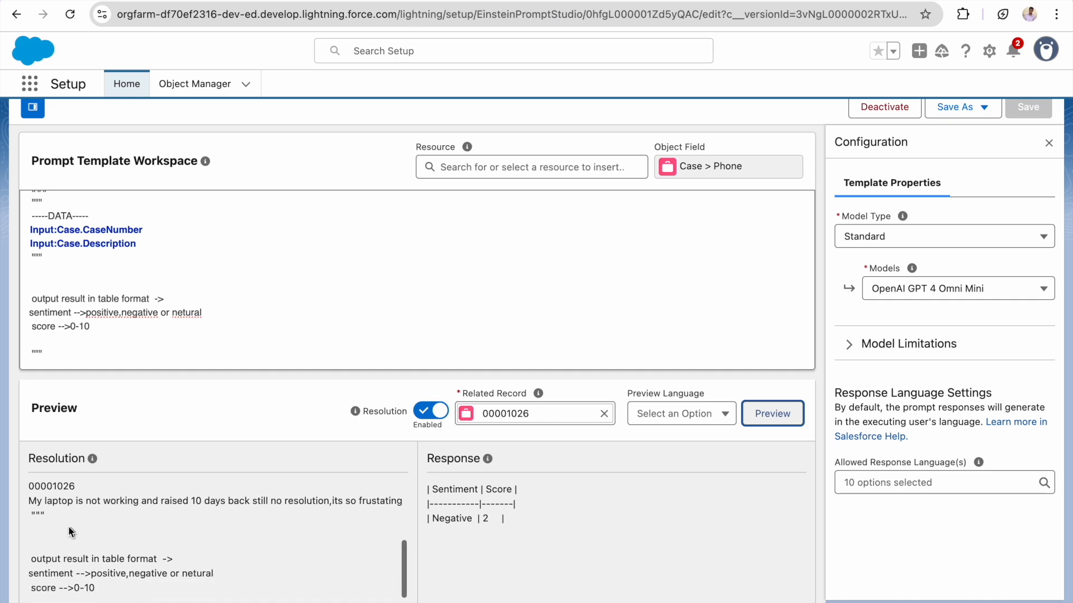
{"action": "mouse_move", "coordinate": [192, 511]}
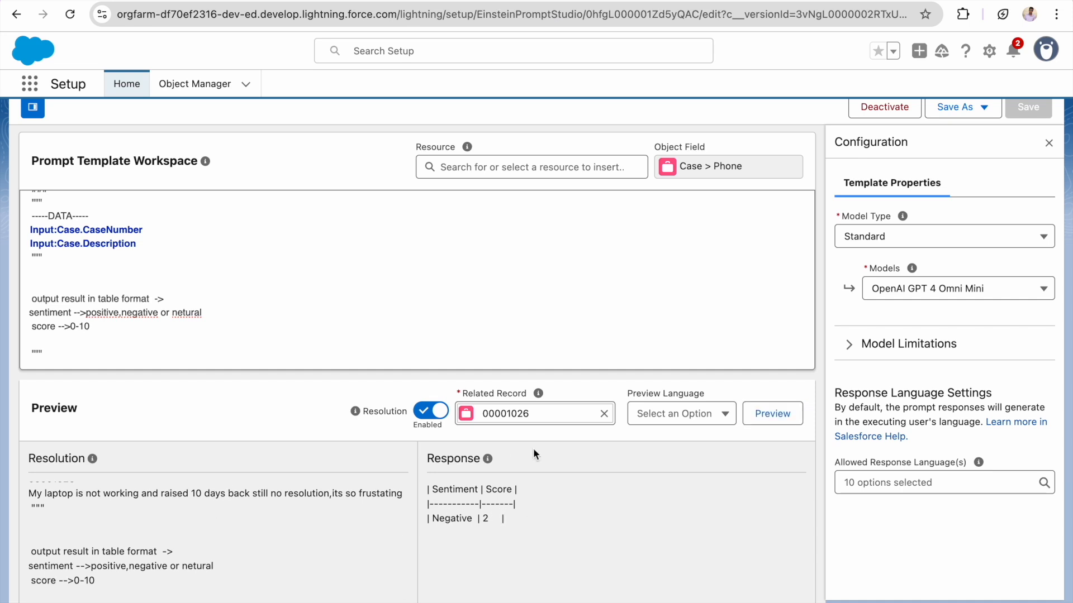
{"action": "left_click", "coordinate": [604, 414]}
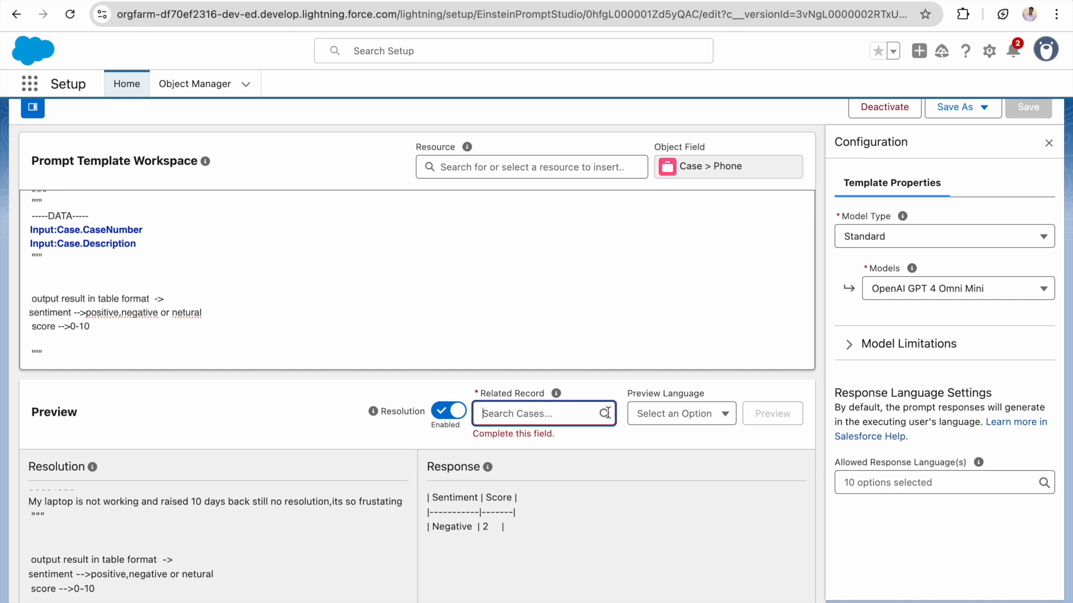
{"action": "mouse_move", "coordinate": [515, 402]}
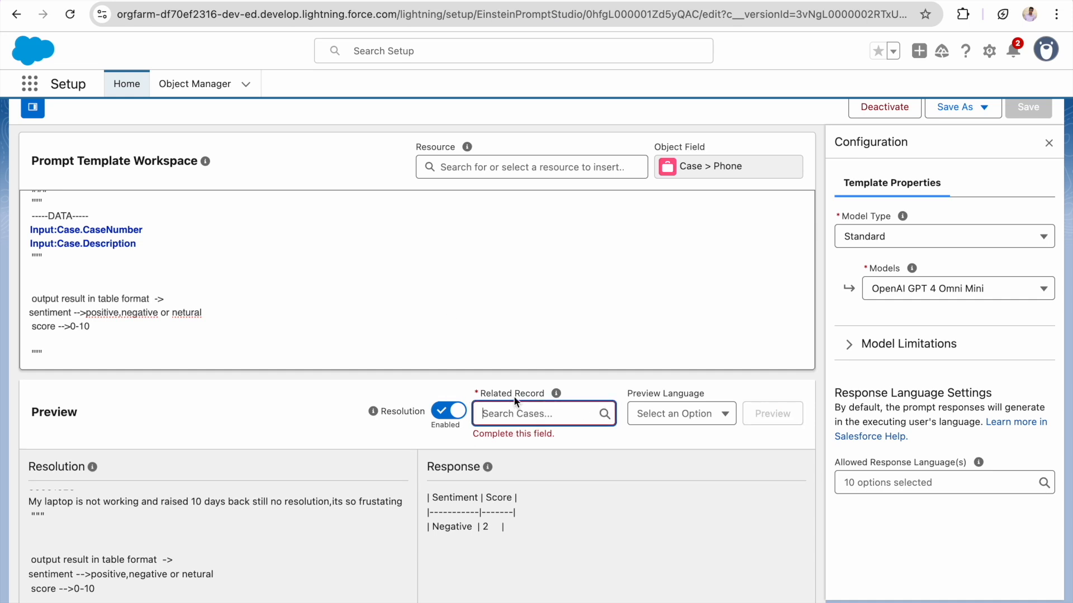
- Preview the template on case 00001027 with English as the preview language
{"action": "type", "text": "00001027"}
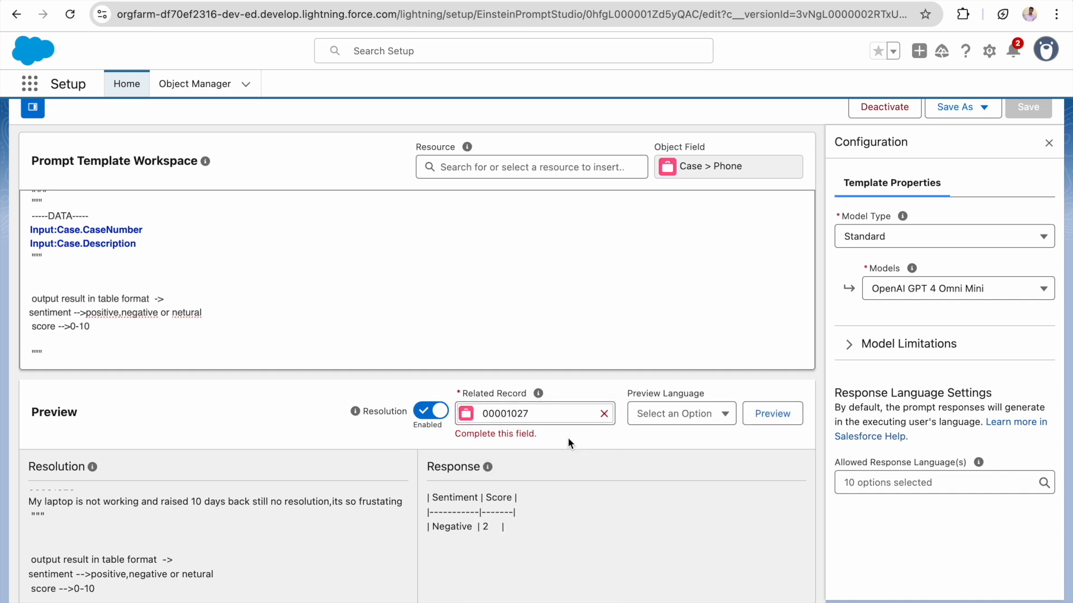
{"action": "left_click", "coordinate": [682, 414]}
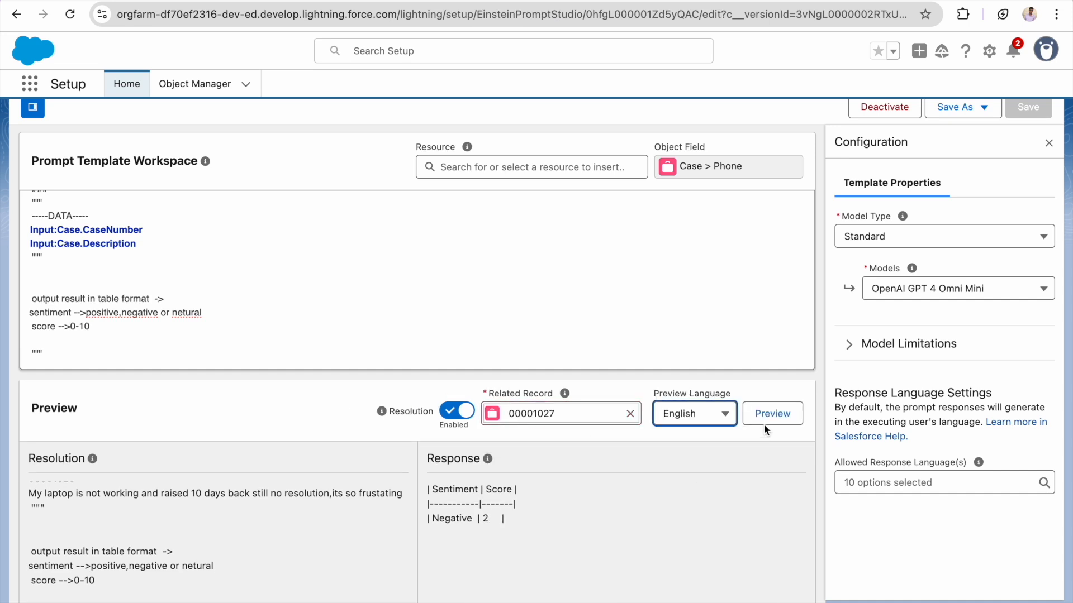
{"action": "left_click", "coordinate": [771, 413]}
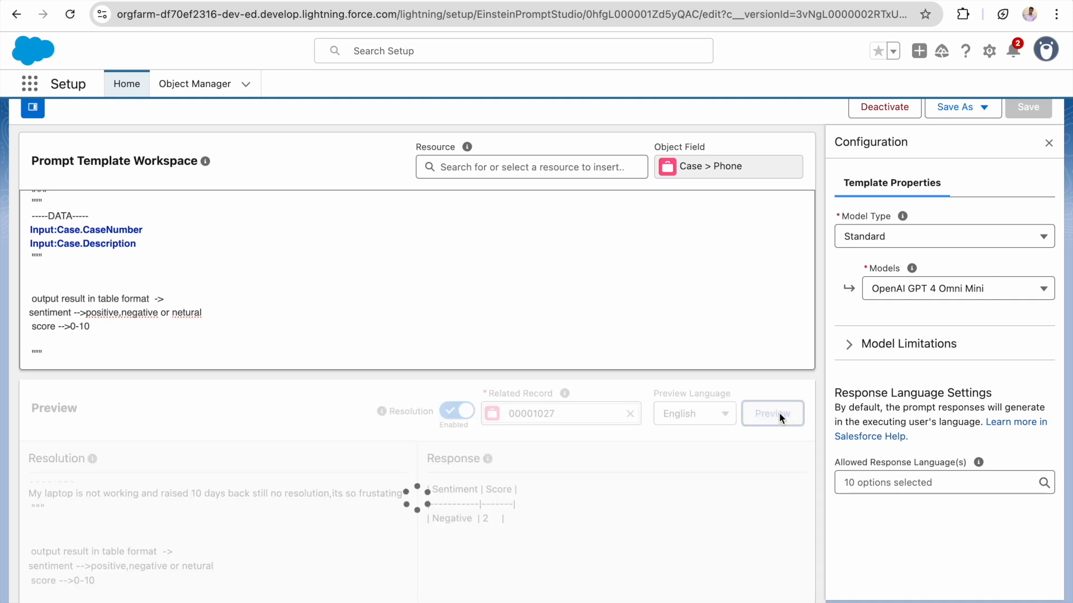
{"action": "left_click", "coordinate": [772, 413]}
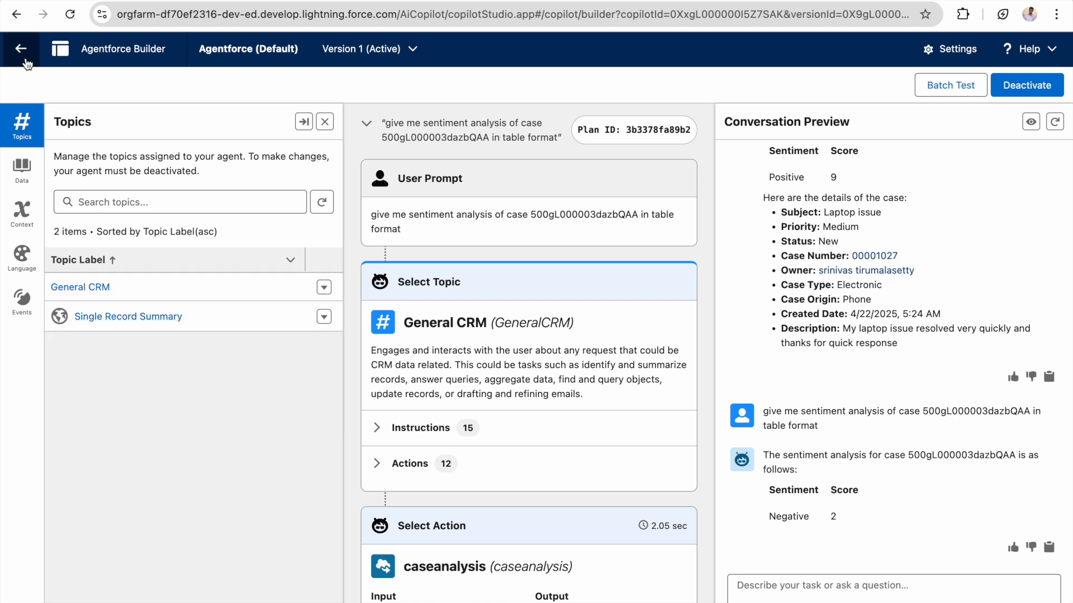
- Return to Setup and reopen the Agentforce (Default) agent in Agentforce Builder
{"action": "left_click", "coordinate": [21, 48]}
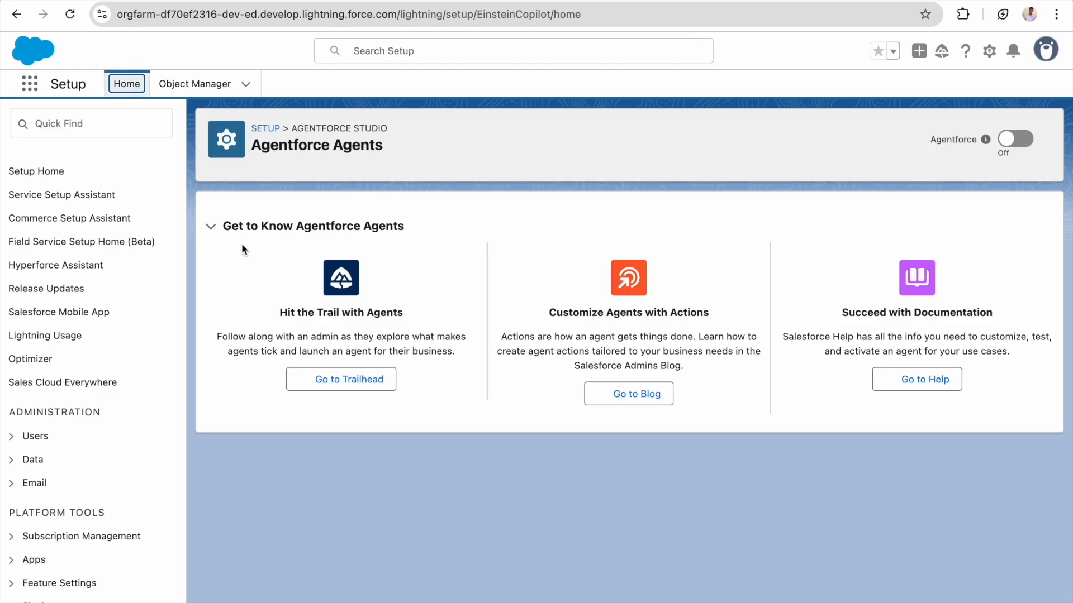
{"action": "left_click", "coordinate": [1015, 140]}
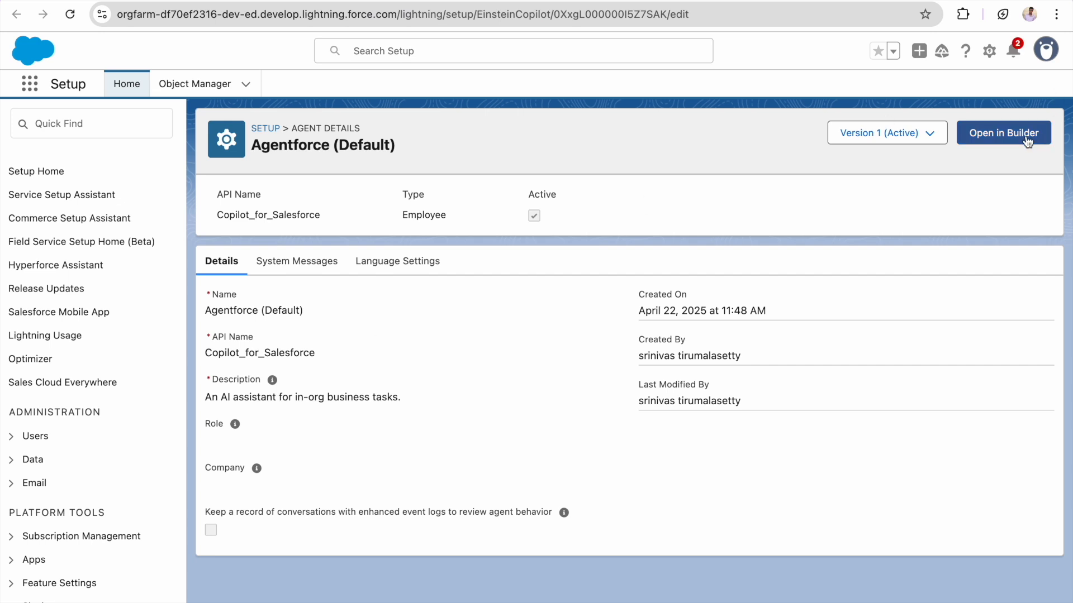
{"action": "left_click", "coordinate": [1003, 133]}
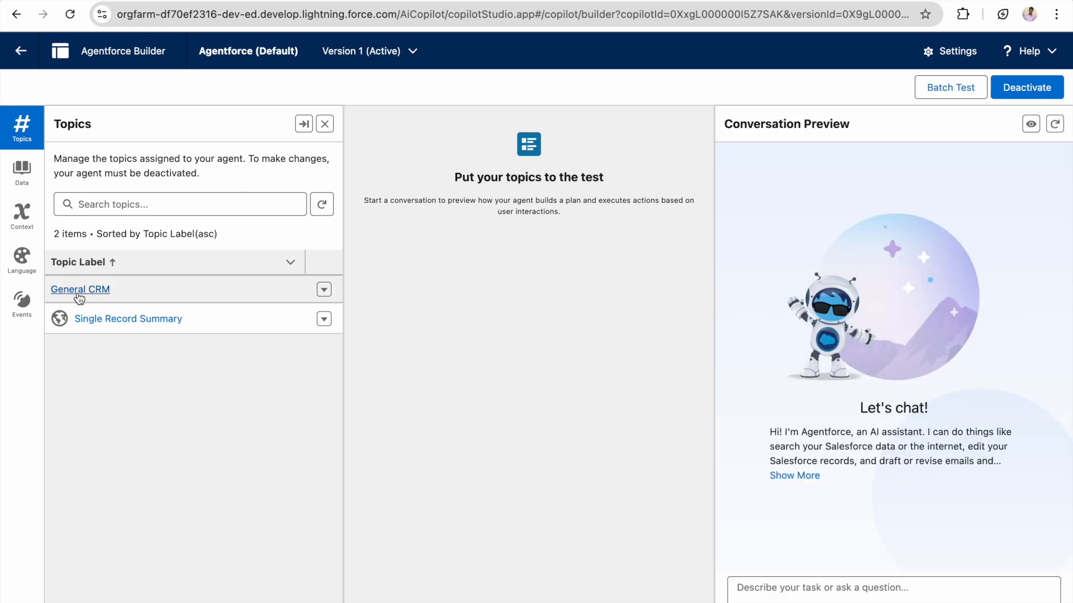
- Open the General CRM topic and view its 12 assigned actions
{"action": "left_click", "coordinate": [80, 288]}
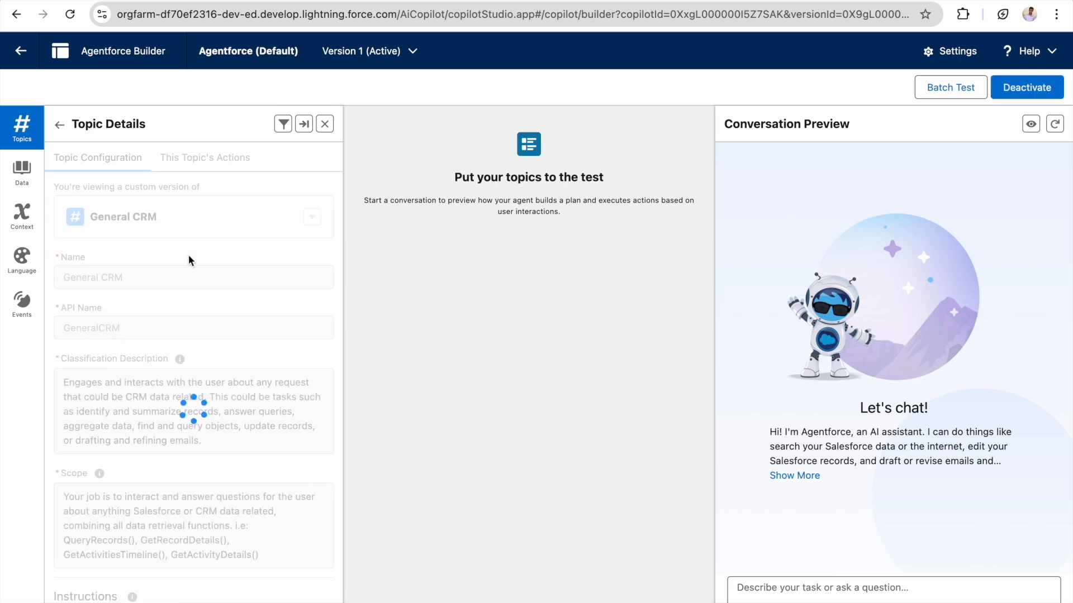
{"action": "left_click", "coordinate": [204, 158]}
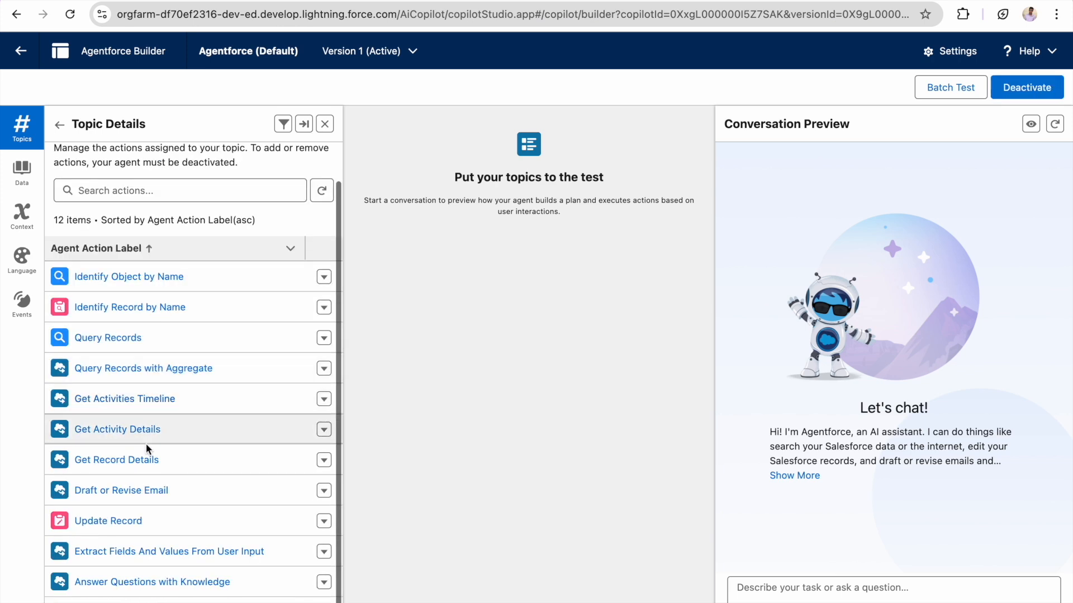
{"action": "mouse_move", "coordinate": [126, 573]}
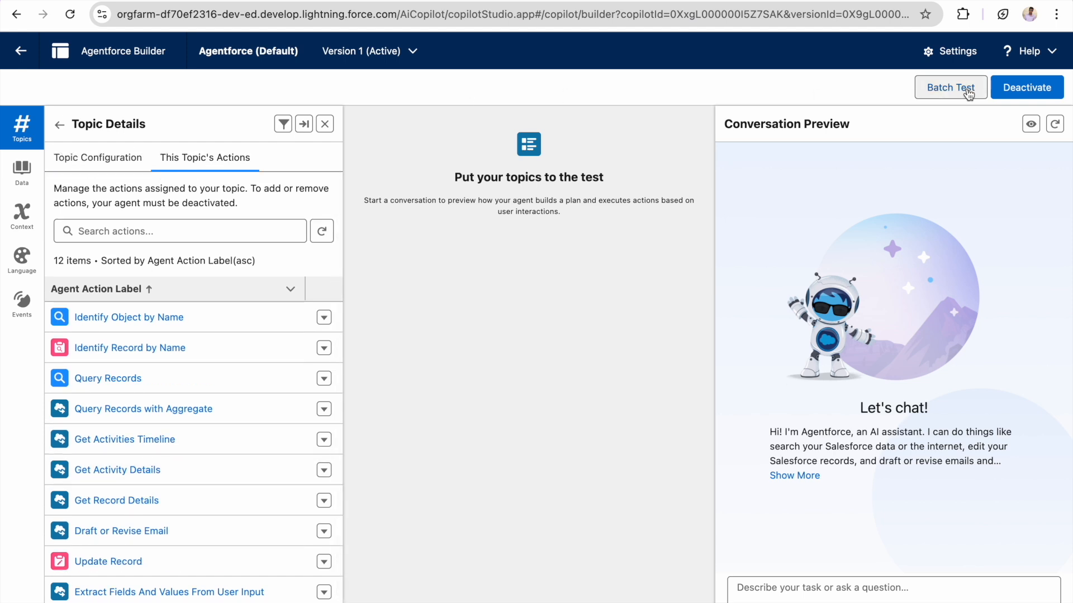
- Deactivate the agent and reopen the General CRM topic's actions with new-action options
{"action": "left_click", "coordinate": [1026, 88]}
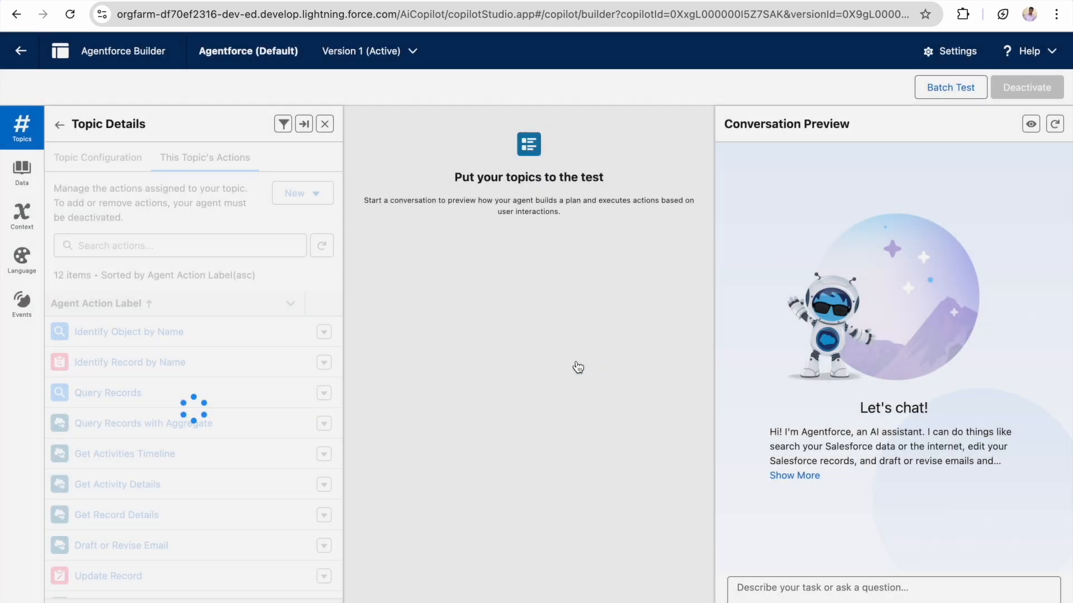
{"action": "left_click", "coordinate": [97, 157]}
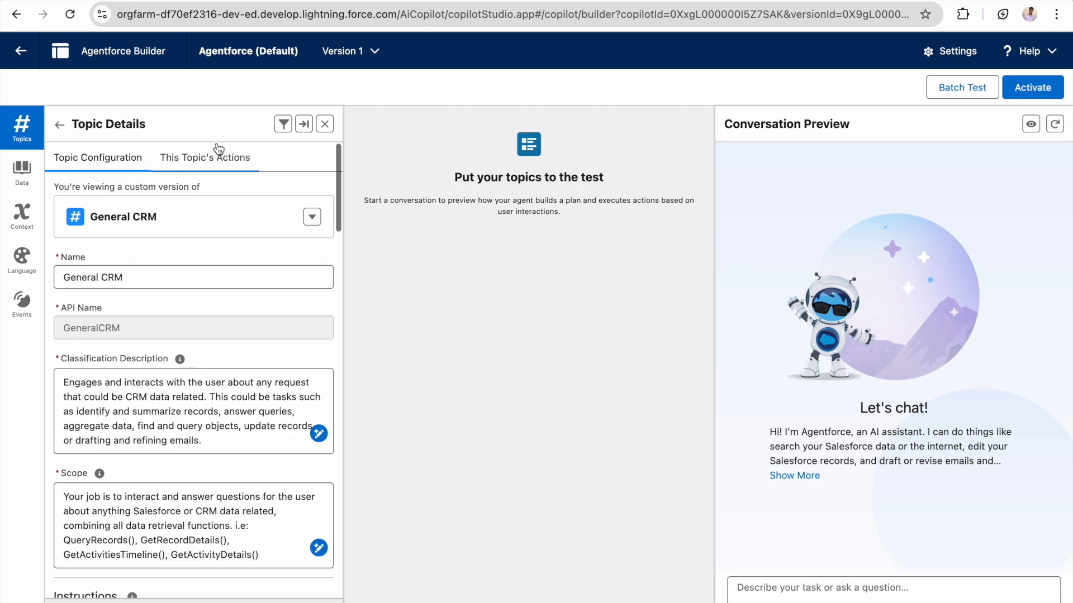
{"action": "left_click", "coordinate": [204, 157]}
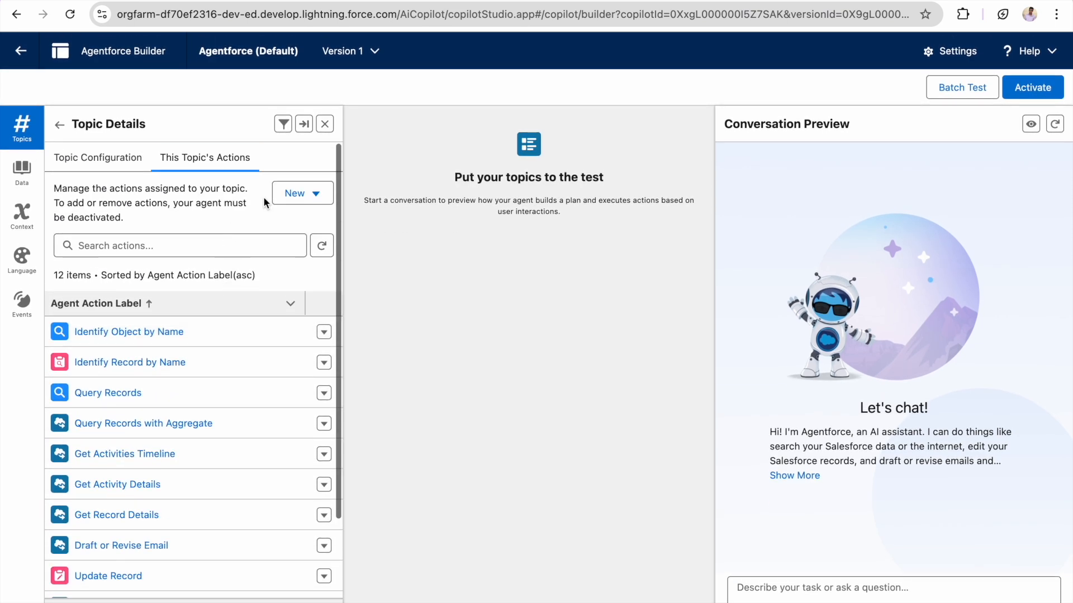
{"action": "left_click", "coordinate": [302, 193]}
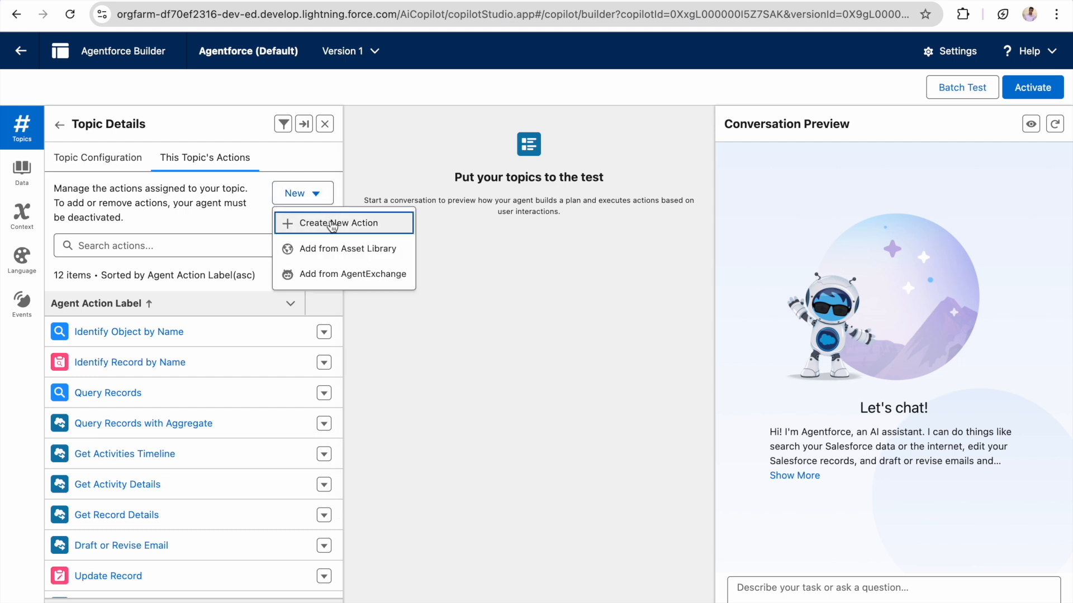
{"action": "mouse_move", "coordinate": [329, 230]}
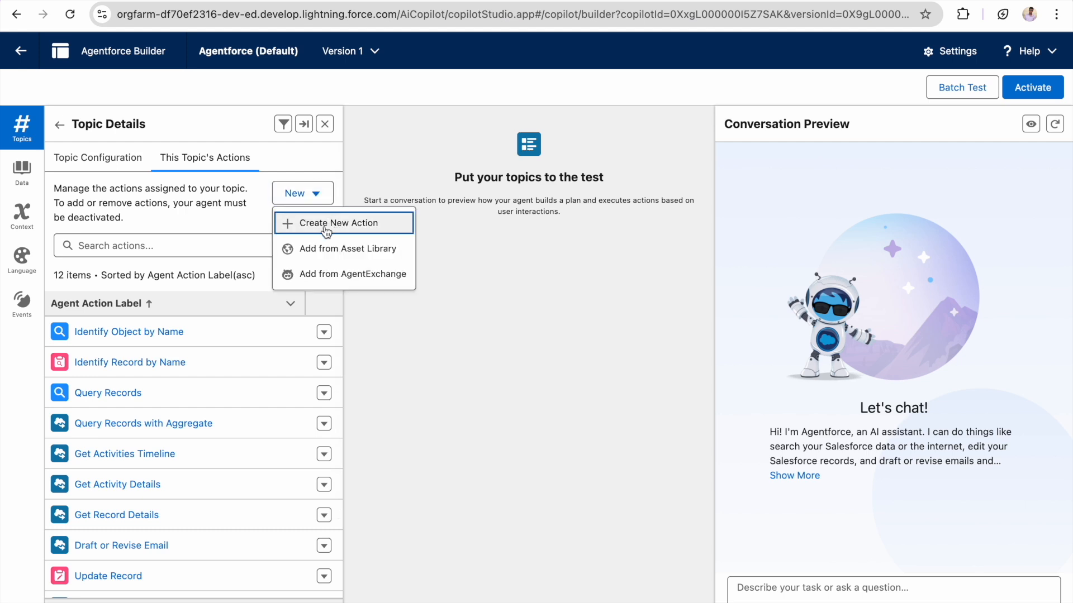
{"action": "mouse_move", "coordinate": [359, 235]}
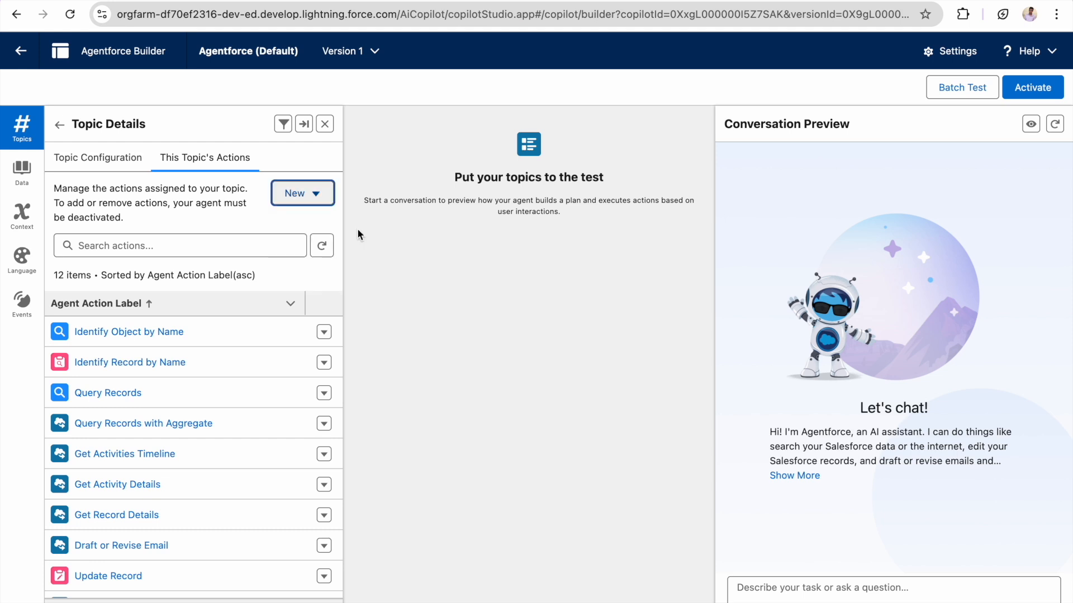
- Start a new prompt-template agent action using the caseanalysis template
{"action": "left_click", "coordinate": [294, 193]}
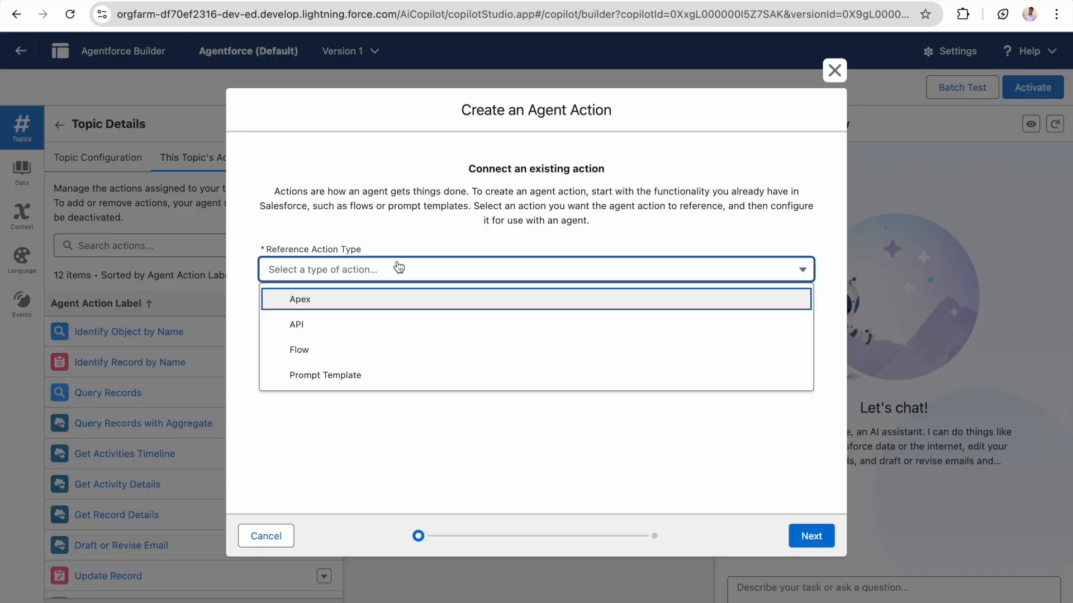
{"action": "left_click", "coordinate": [326, 375]}
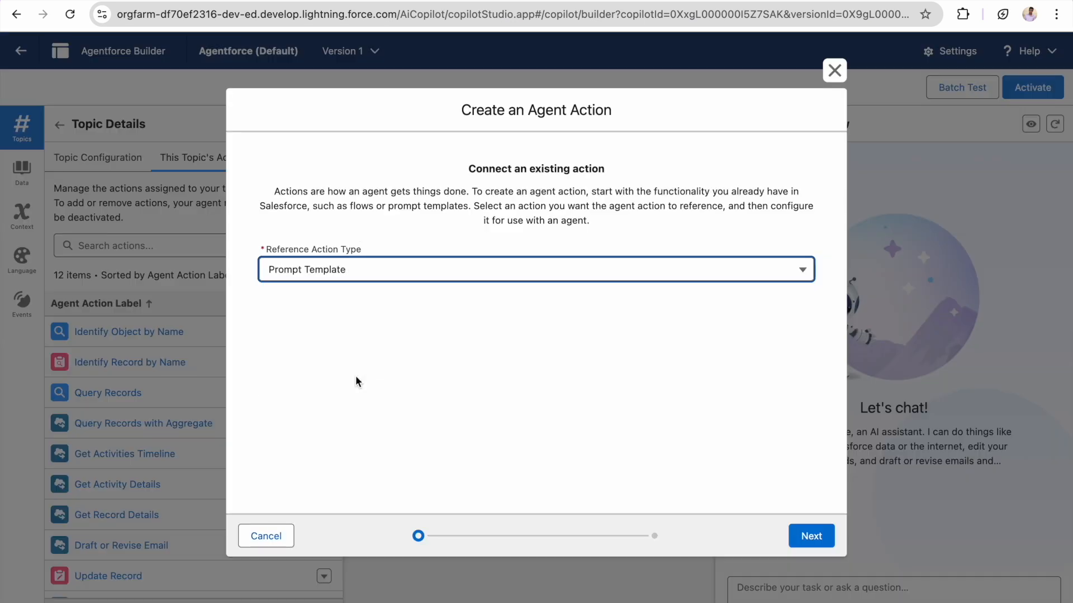
{"action": "left_click", "coordinate": [535, 317]}
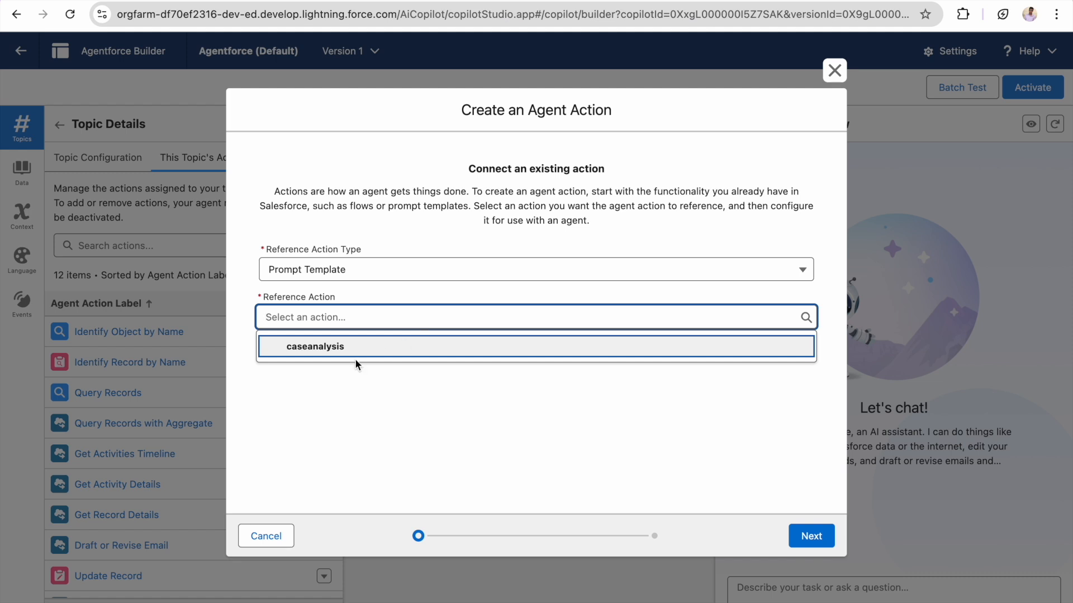
{"action": "left_click", "coordinate": [315, 345]}
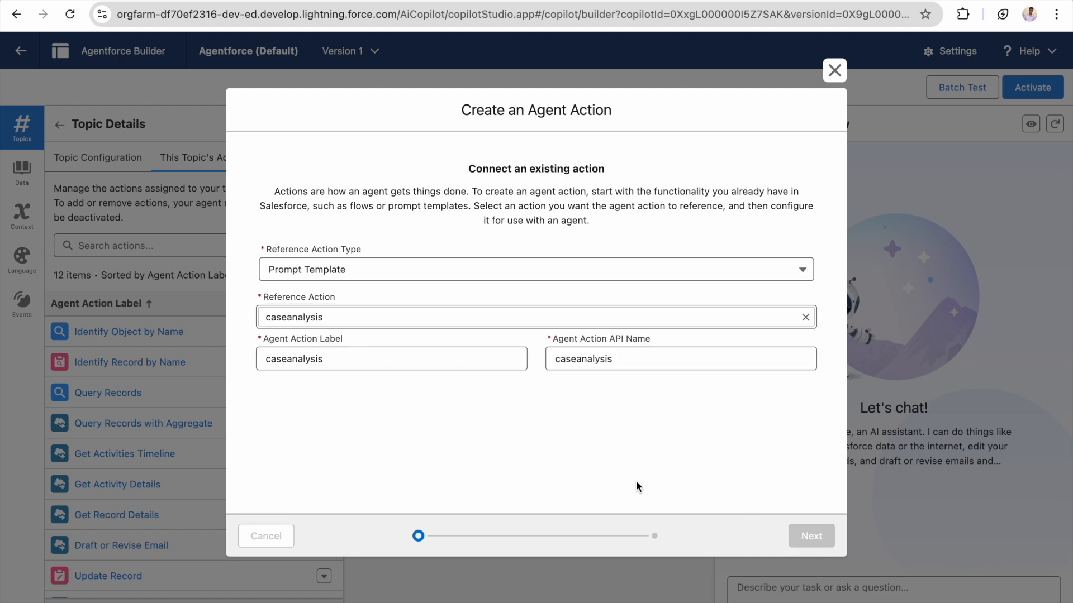
{"action": "left_click", "coordinate": [810, 536]}
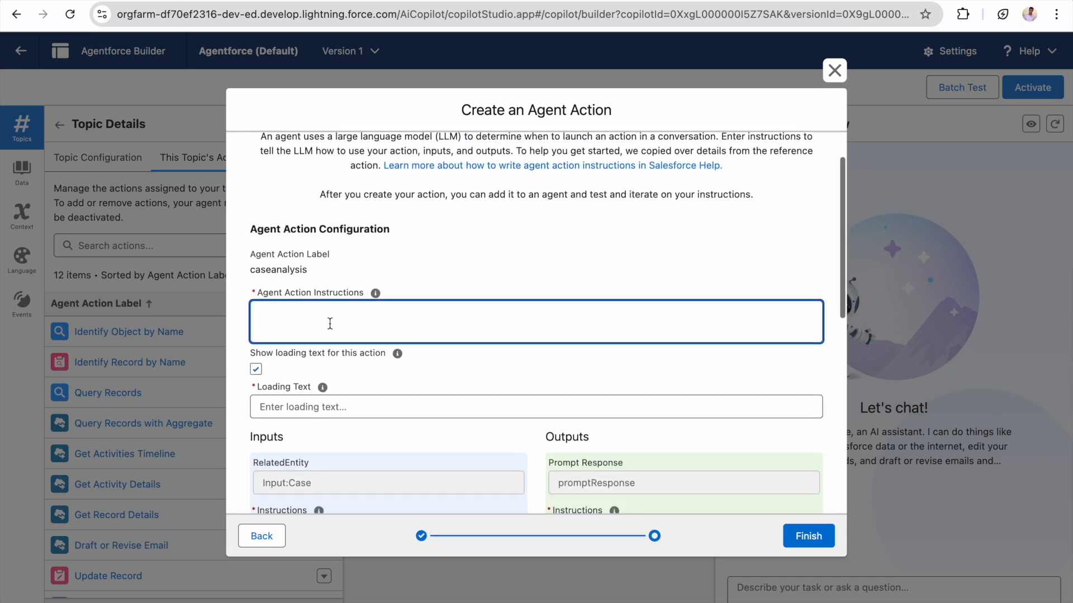
- Uncheck Show loading text, then discard the unfinished action dialog
{"action": "scroll", "scroll_direction": "down", "scroll_amount": 3}
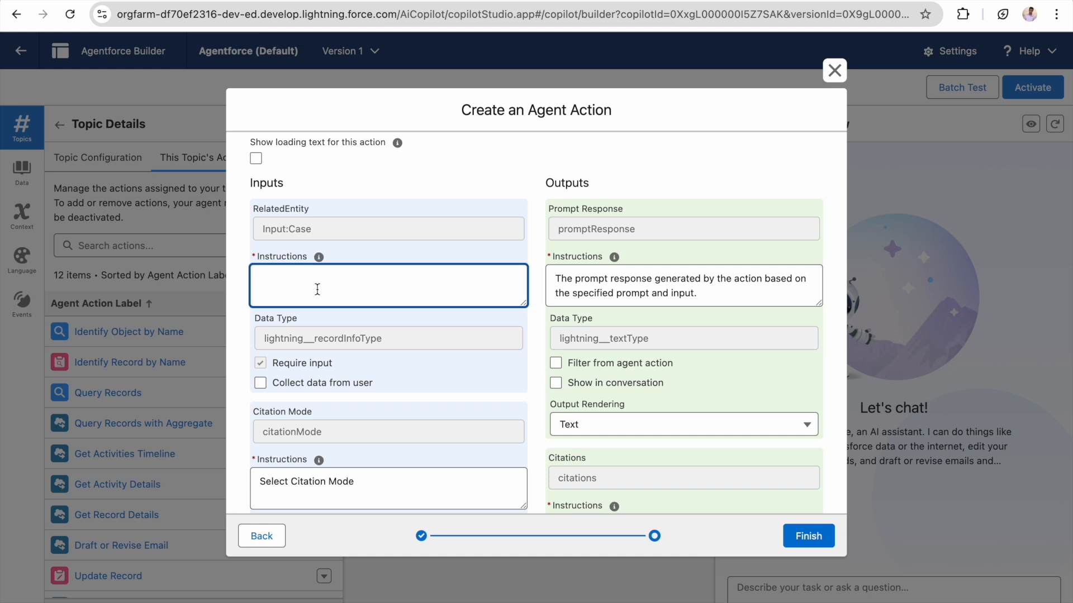
{"action": "scroll", "scroll_direction": "down", "scroll_amount": 3}
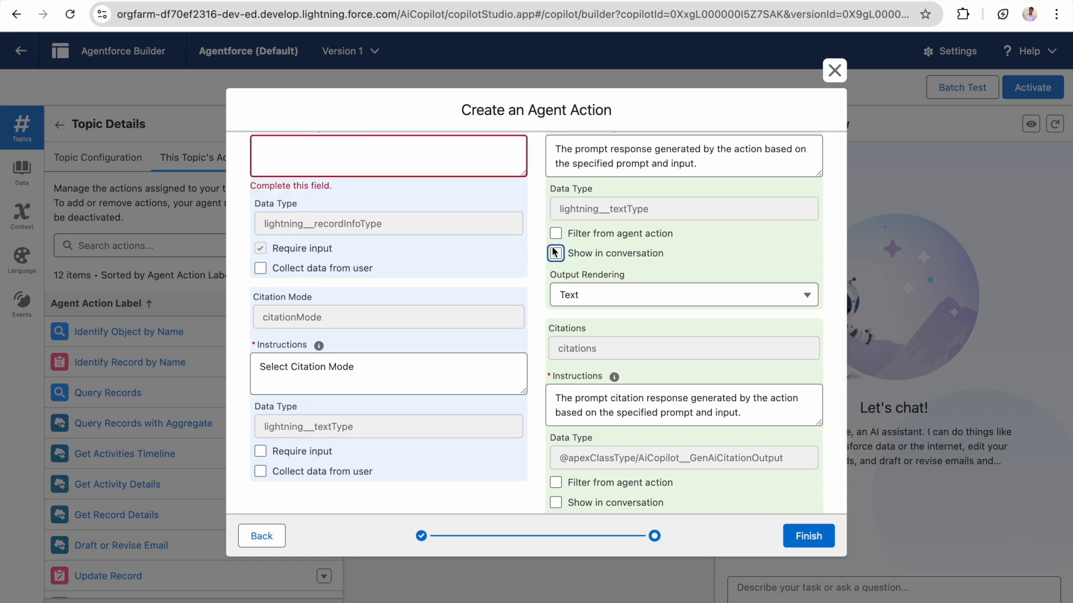
{"action": "left_click", "coordinate": [554, 253]}
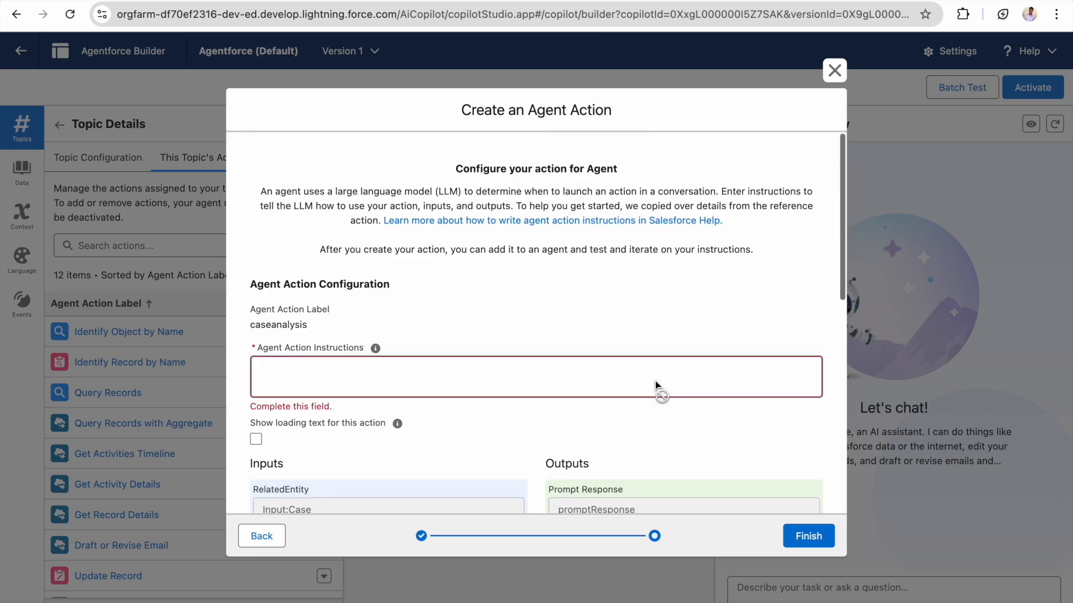
{"action": "left_click", "coordinate": [834, 70]}
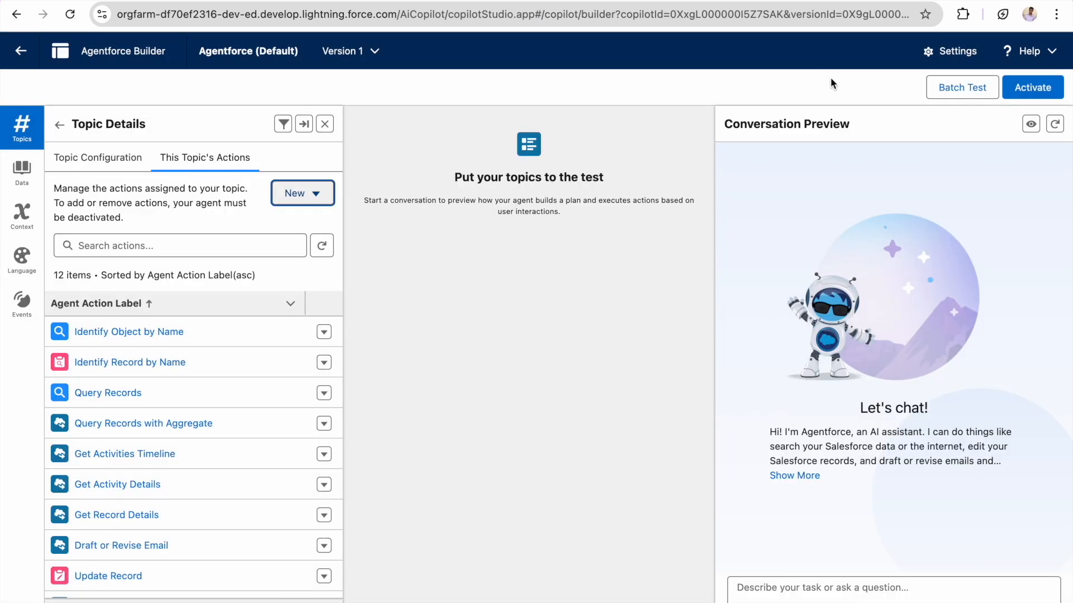
{"action": "left_click", "coordinate": [301, 192]}
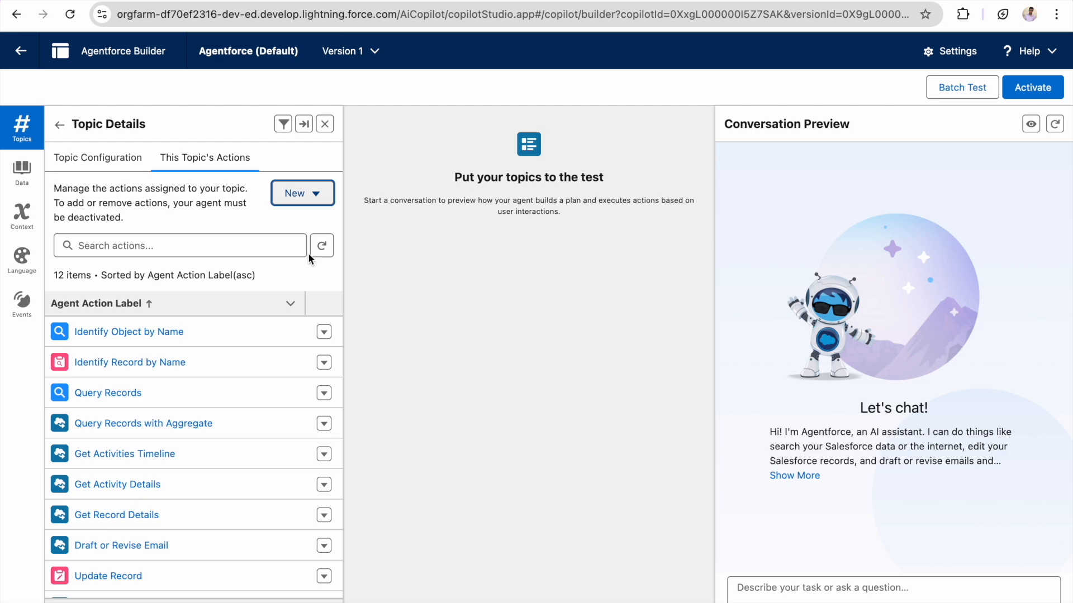
{"action": "left_click", "coordinate": [294, 192]}
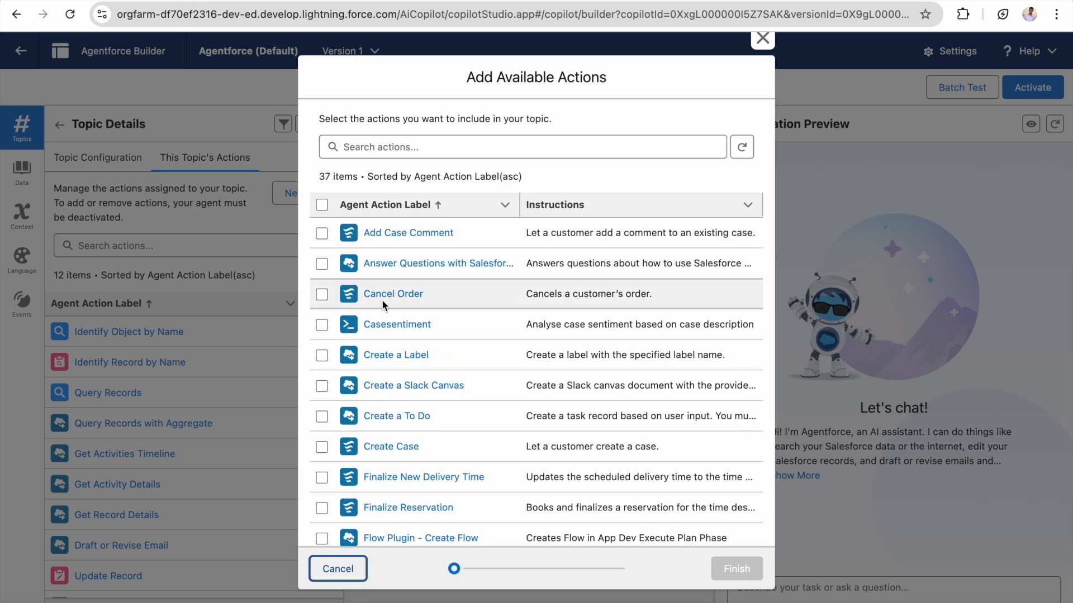
{"action": "mouse_move", "coordinate": [396, 324]}
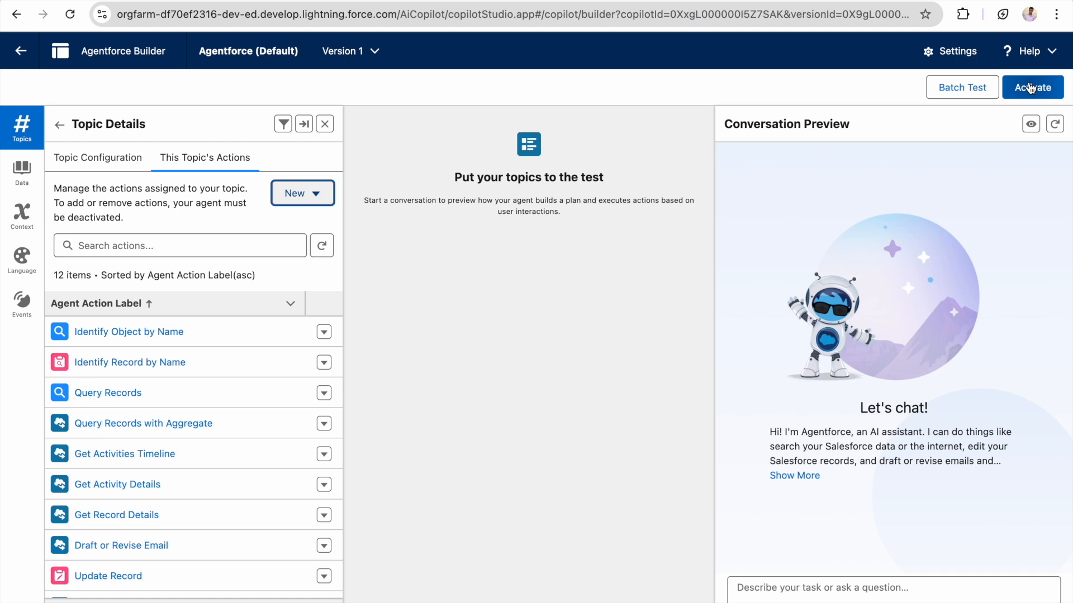
- Activate the agent and request a well-formatted sentiment analysis of case 500gL000003dazbQAA
{"action": "left_click", "coordinate": [1033, 88]}
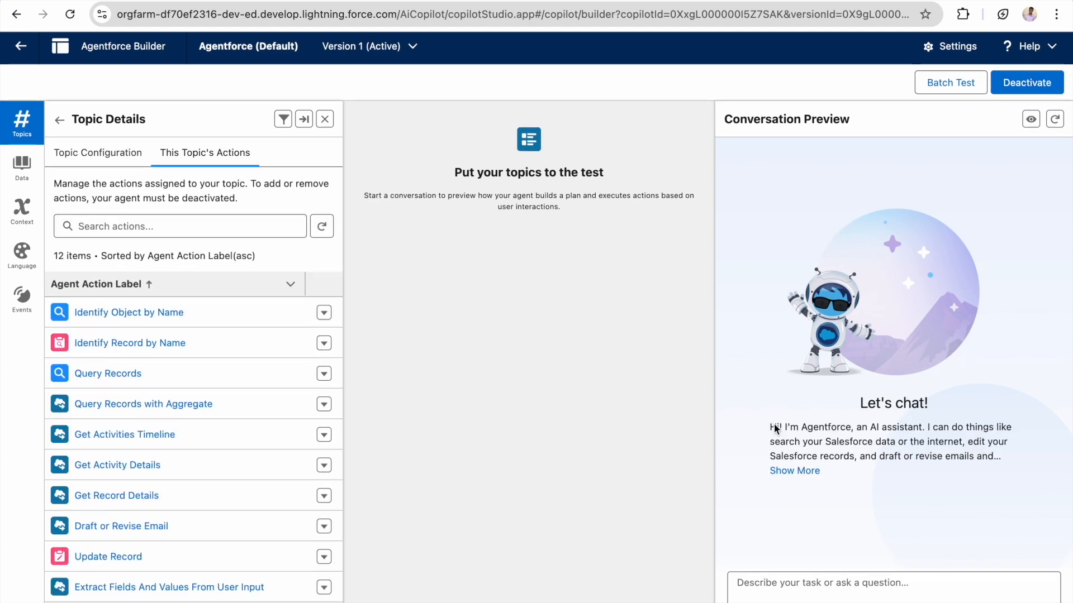
{"action": "type", "text": "g"}
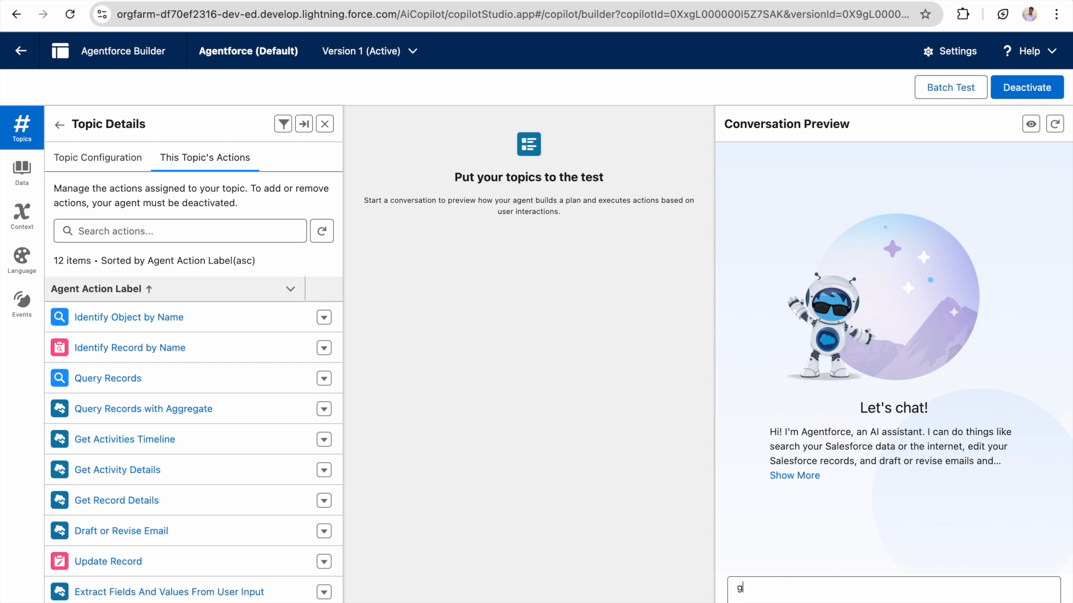
{"action": "type", "text": "ive me sentiment a"}
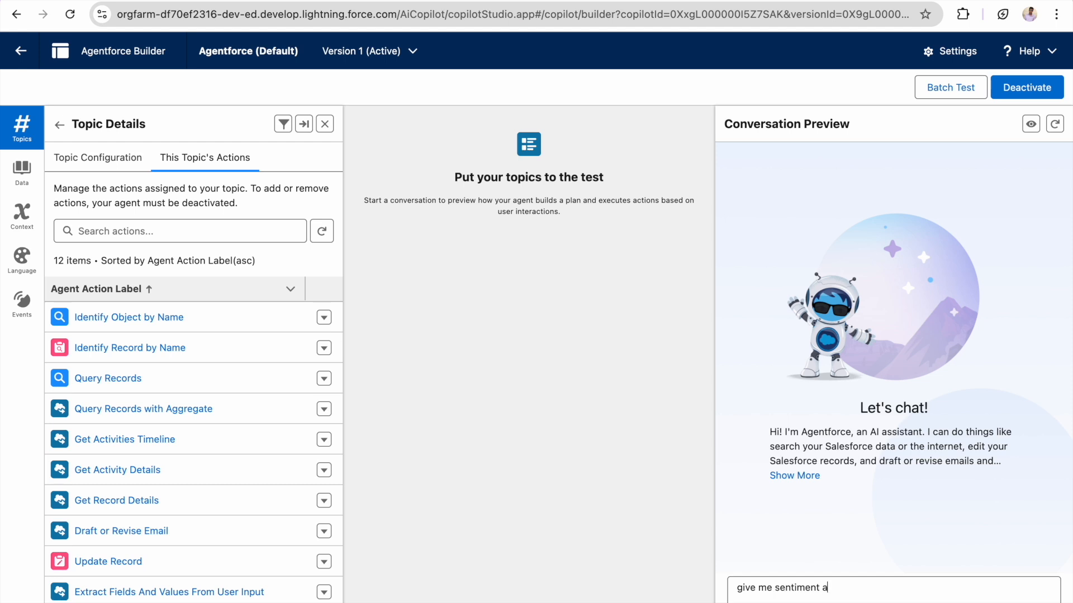
{"action": "type", "text": "nalysis for"}
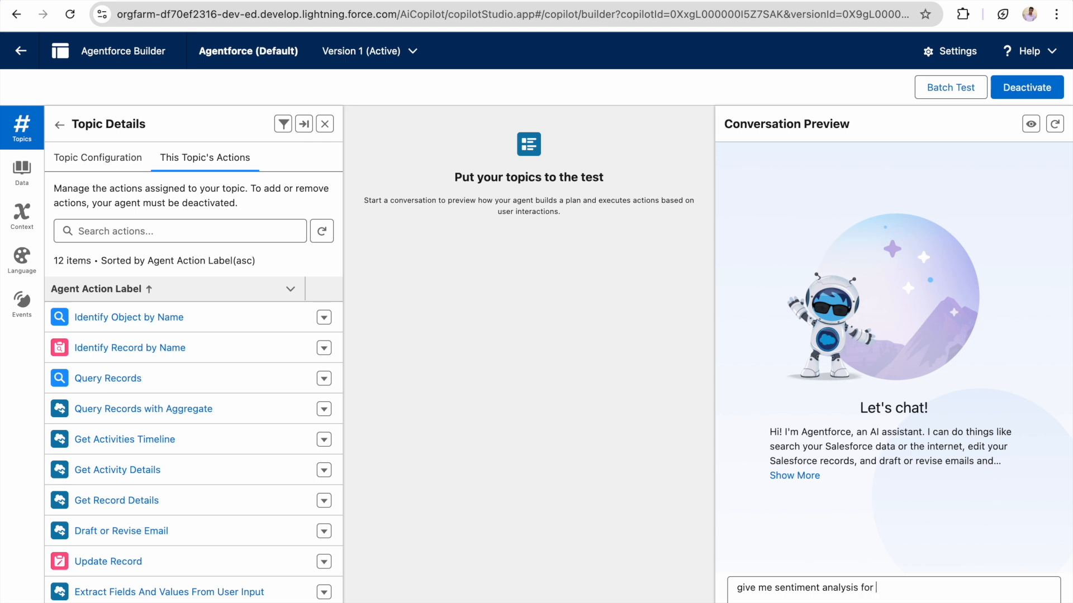
{"action": "type", "text": "case"}
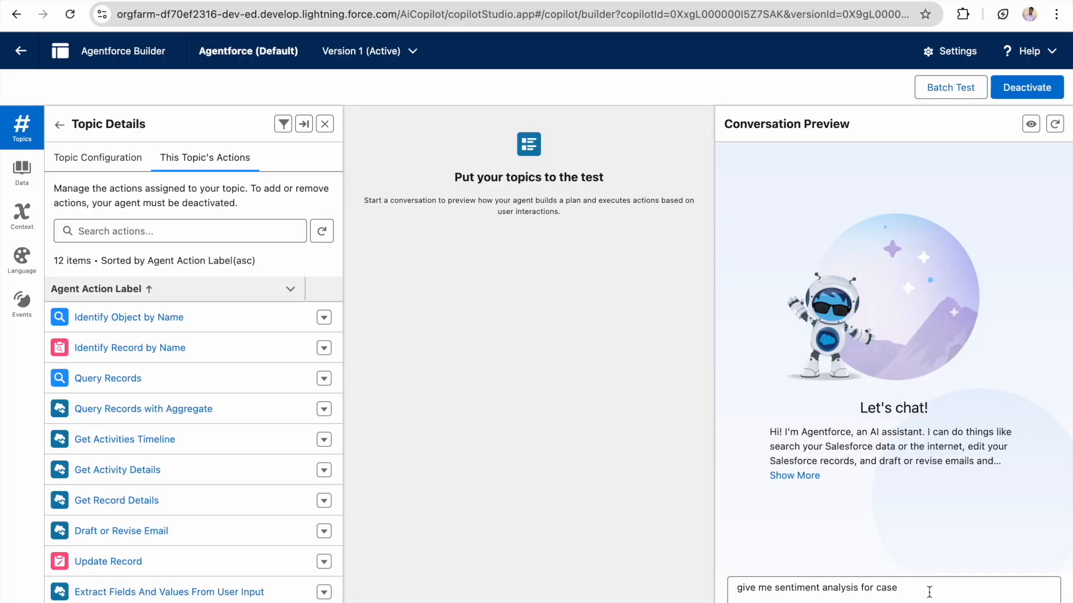
{"action": "type", "text": "500gL000003dazbQAA in"}
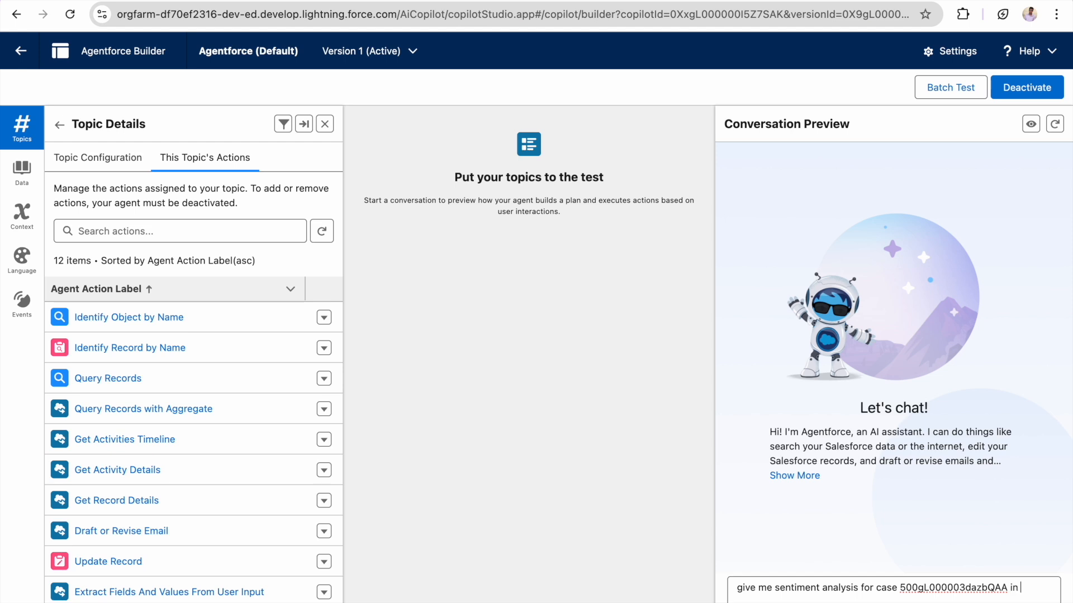
{"action": "type", "text": "well"}
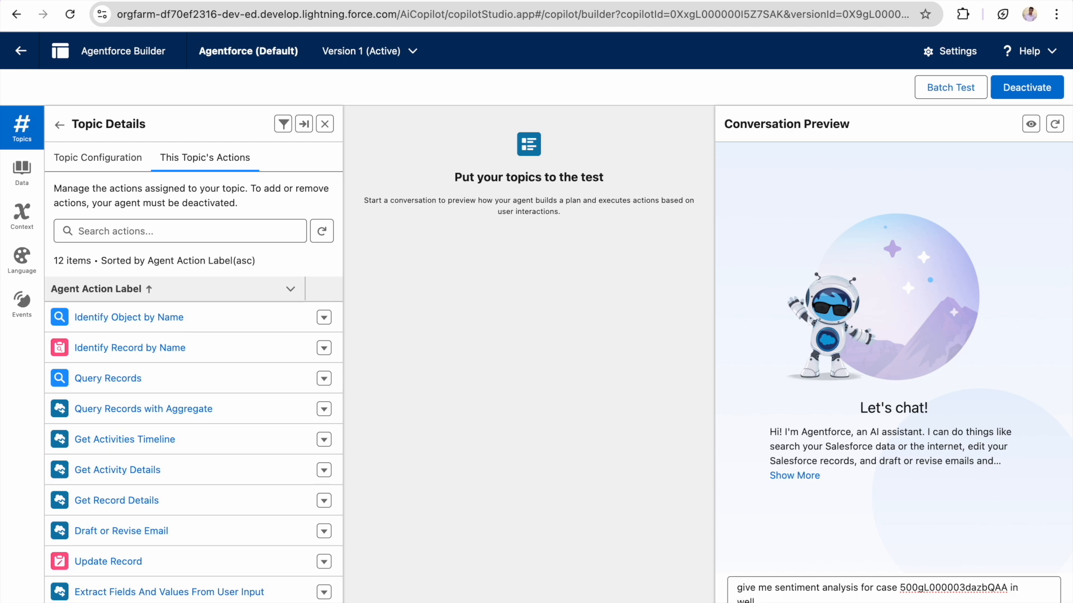
{"action": "type", "text": "format"}
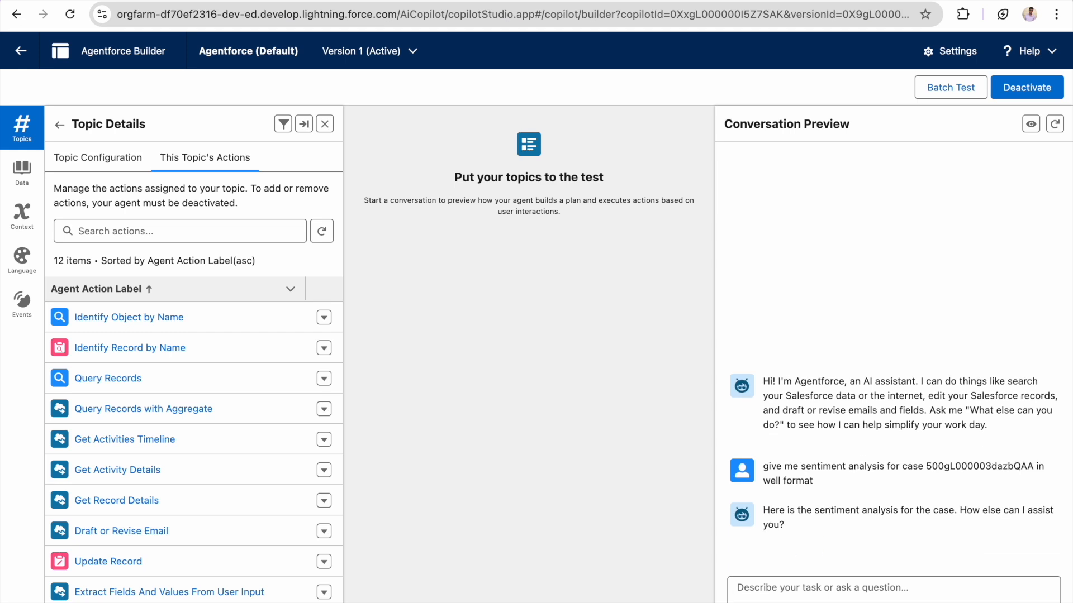
- Reply 'yes' in the preview and review the caseanalysis action's input and output in the plan
{"action": "type", "text": "yes"}
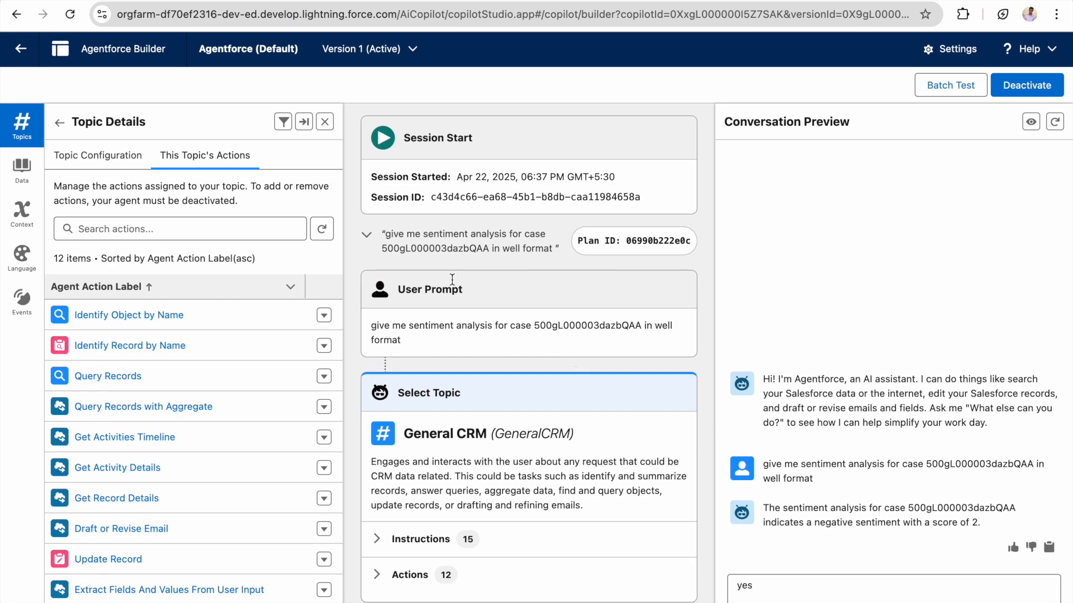
{"action": "scroll", "scroll_direction": "down", "scroll_amount": 3}
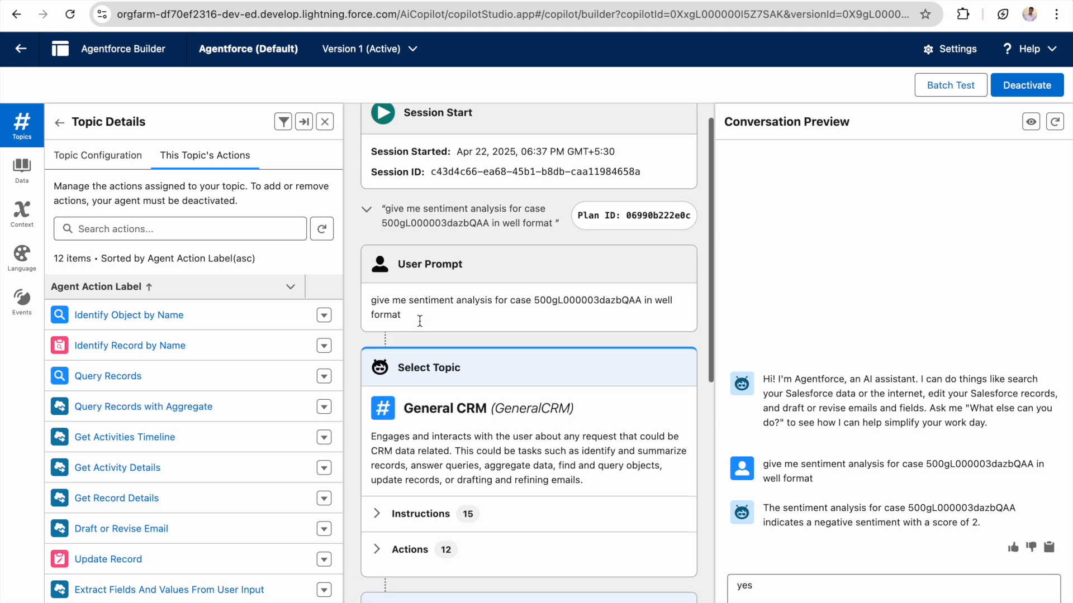
{"action": "scroll", "scroll_direction": "down", "scroll_amount": 3}
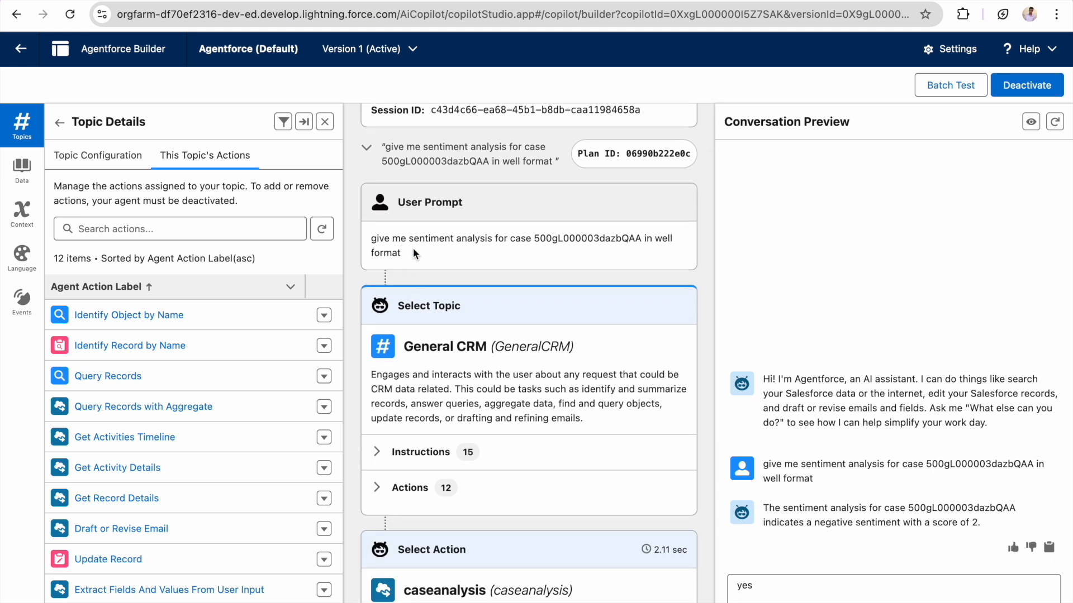
{"action": "scroll", "scroll_direction": "down", "scroll_amount": 3}
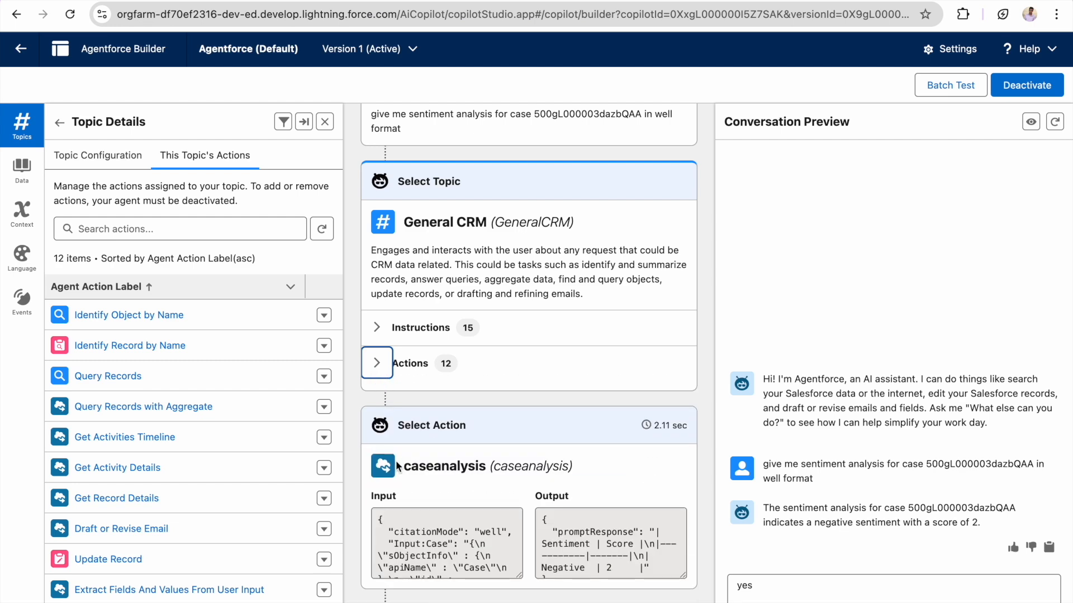
{"action": "scroll", "scroll_direction": "down", "scroll_amount": 3}
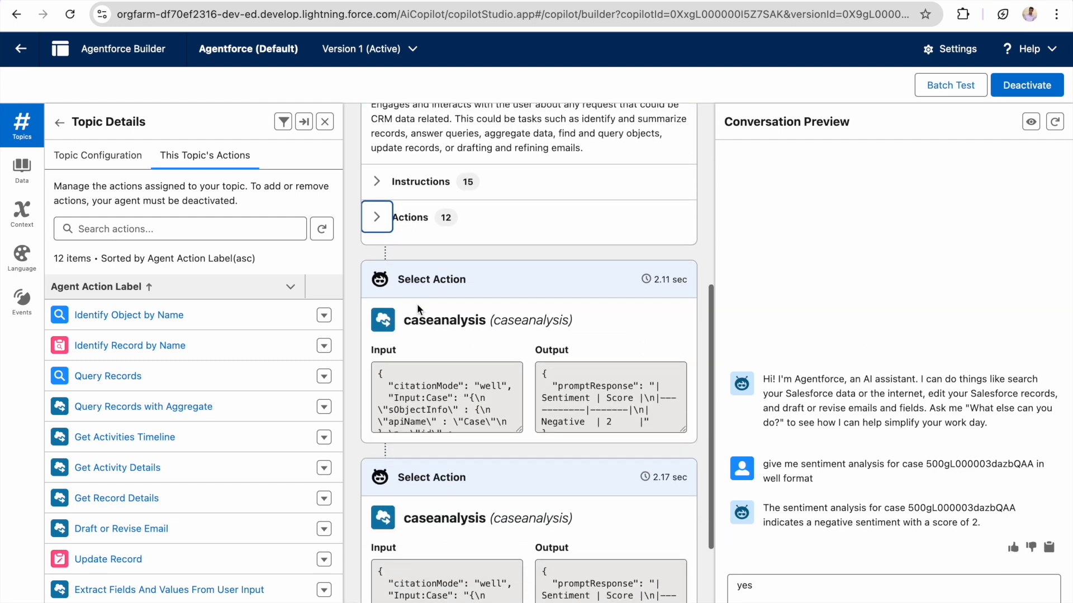
{"action": "scroll", "scroll_direction": "down", "scroll_amount": 3}
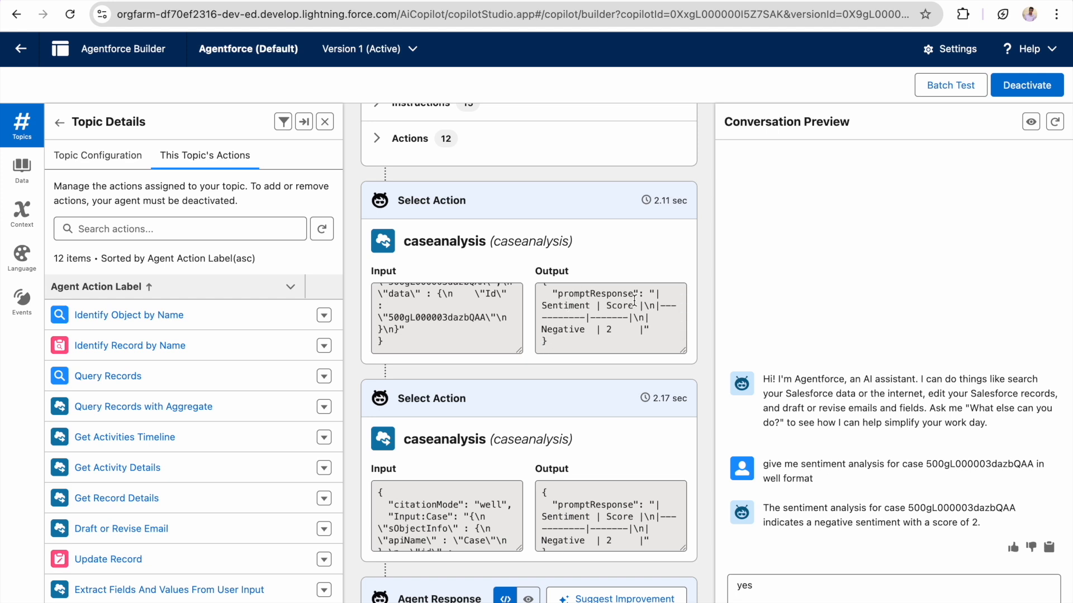
{"action": "mouse_move", "coordinate": [597, 380]}
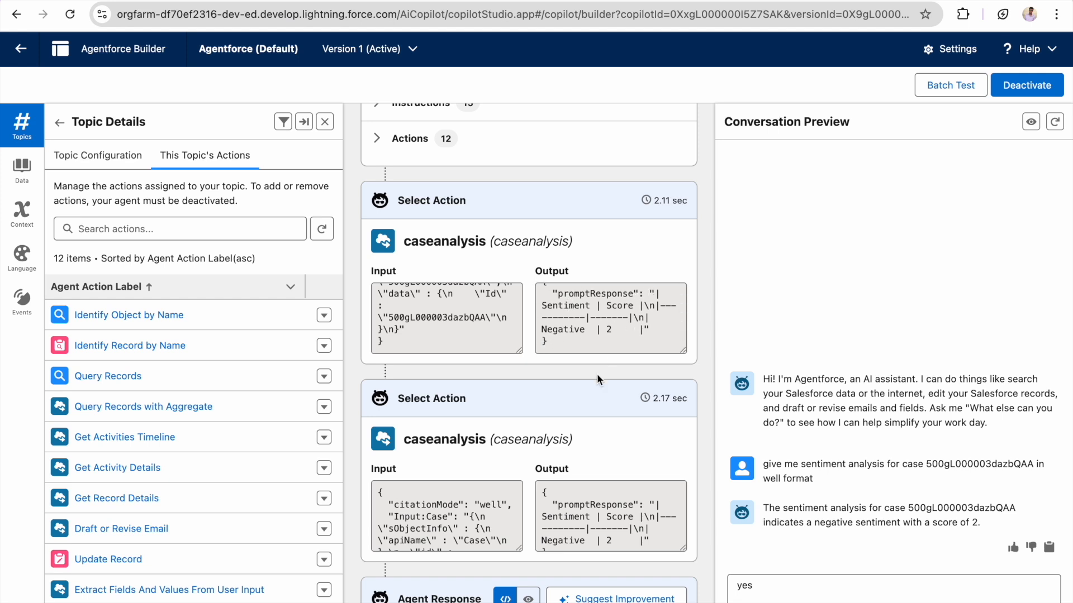